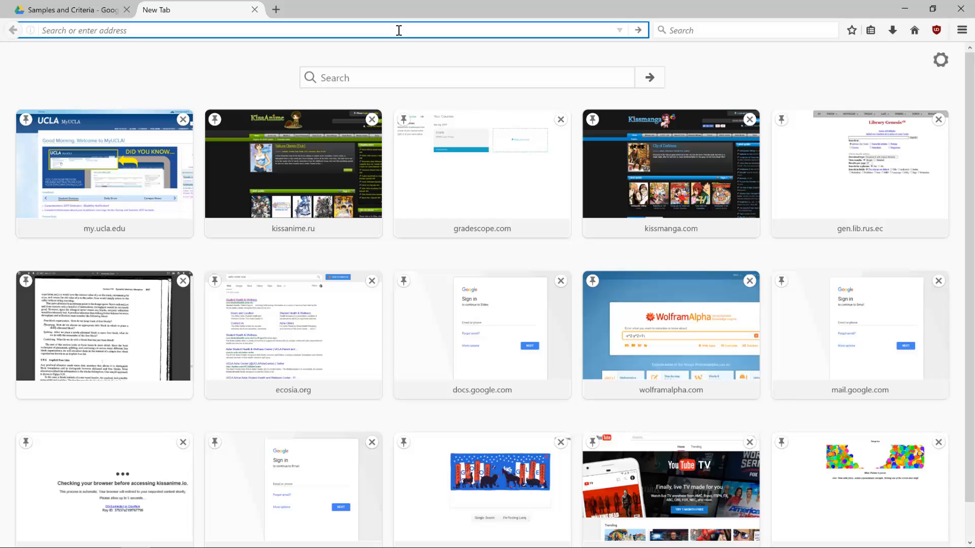
# Step: Load edaplayground.com in a new Firefox tab
pyautogui.write('edaplayground.com/')
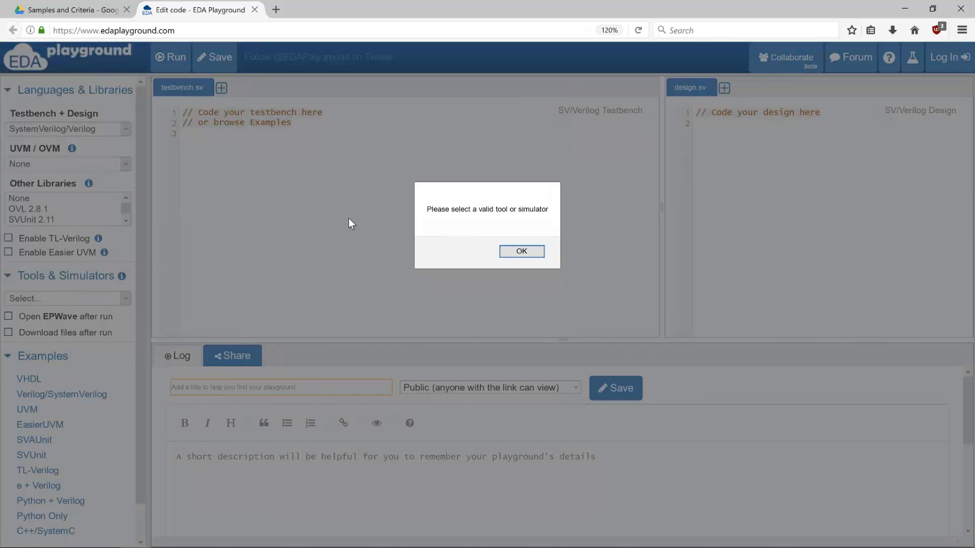
# Step: Dismiss the simulator alert and select Icarus Verilog 0.9.7 under Tools & Simulators
pyautogui.click(521, 252)
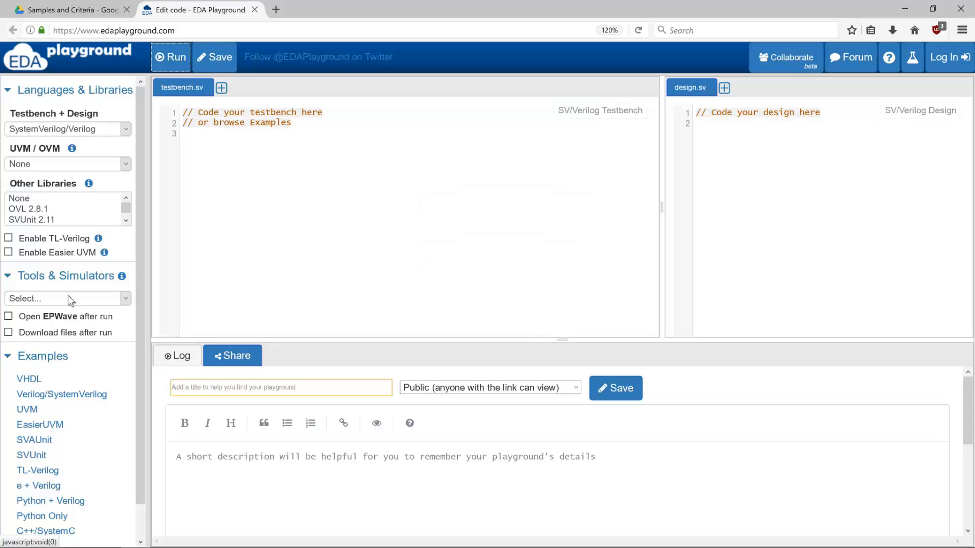
pyautogui.click(66, 299)
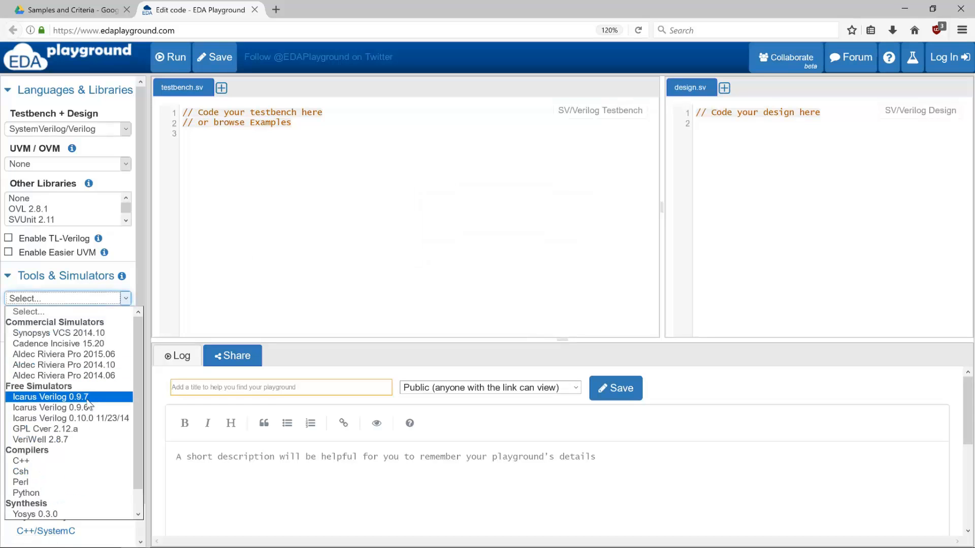
pyautogui.click(49, 397)
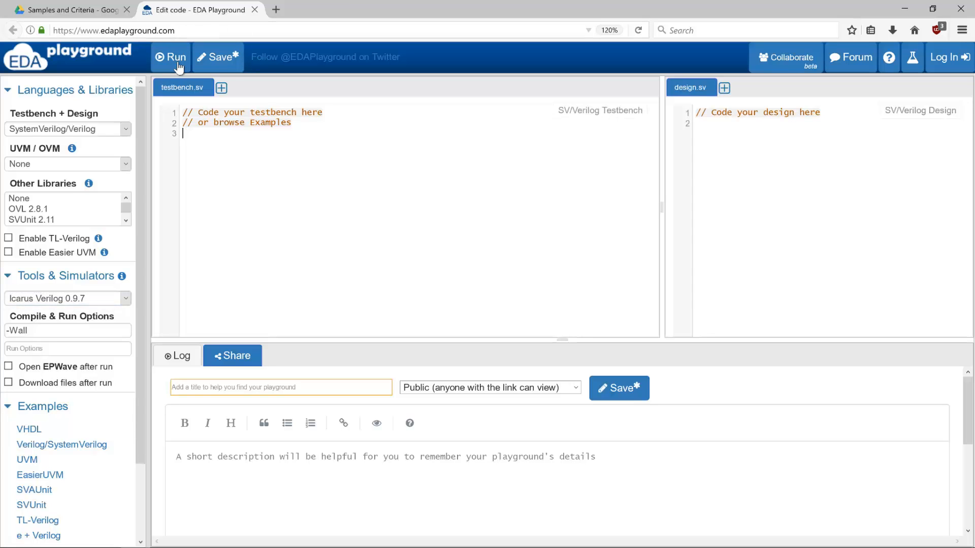
# Step: Attempt a run, then log in with 'Log In (save edits)' to save the playground
pyautogui.click(176, 57)
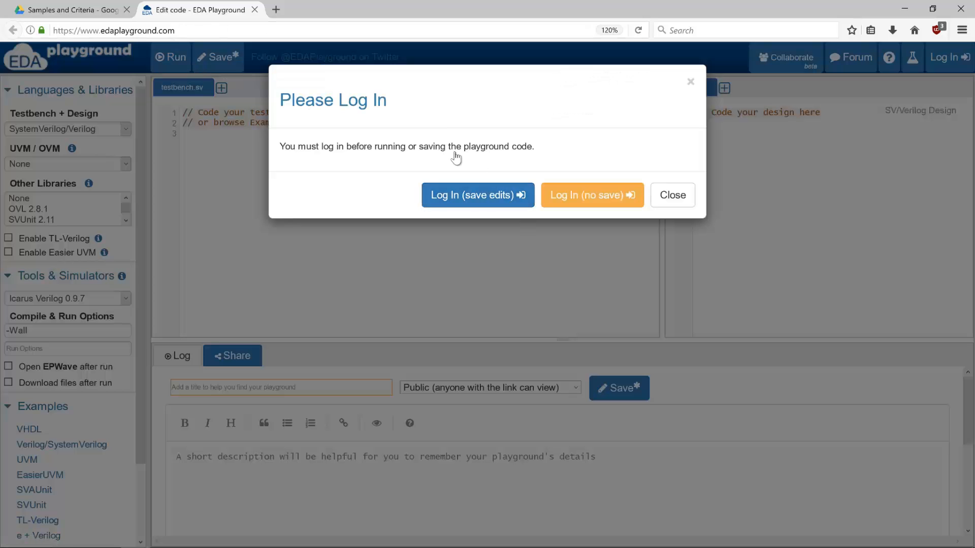
pyautogui.click(478, 195)
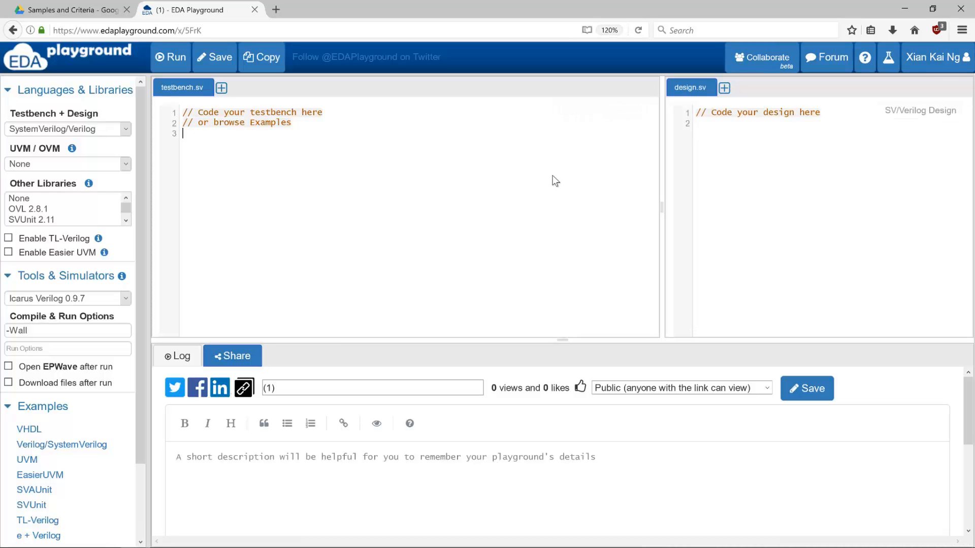
pyautogui.moveTo(176, 57)
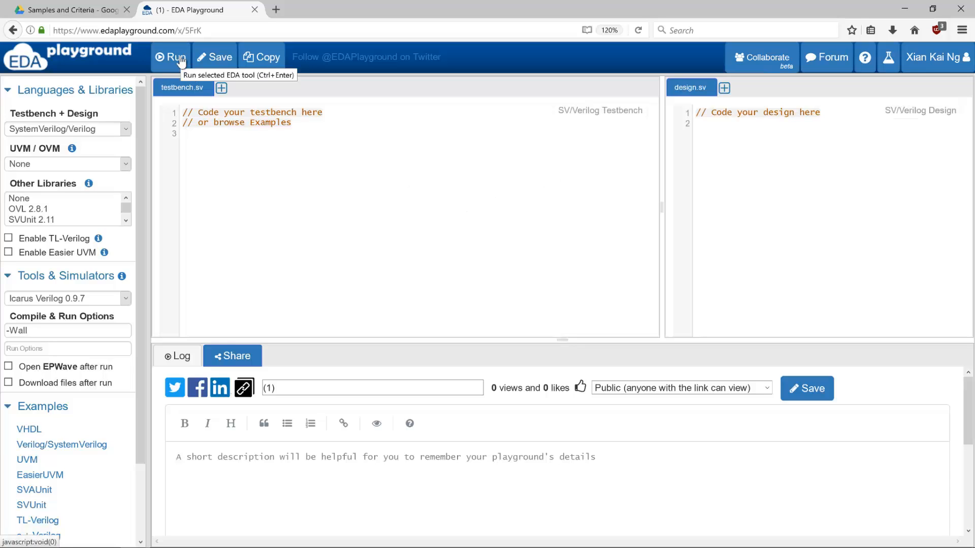
# Step: Run the empty playground; the log reports no top level modules, exit code 1
pyautogui.click(177, 58)
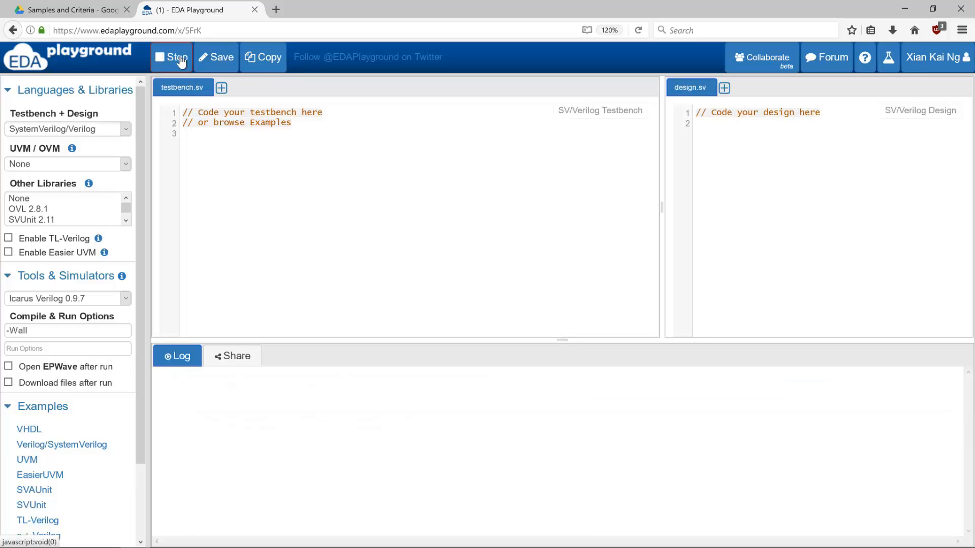
pyautogui.click(174, 56)
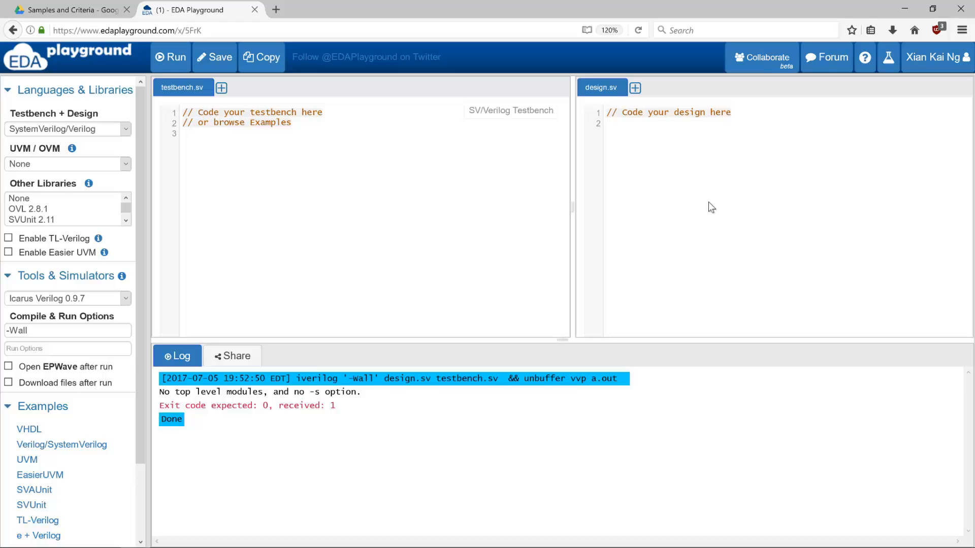
# Step: Type the module header 'module inverter()' on design.sv's second line
pyautogui.click(607, 123)
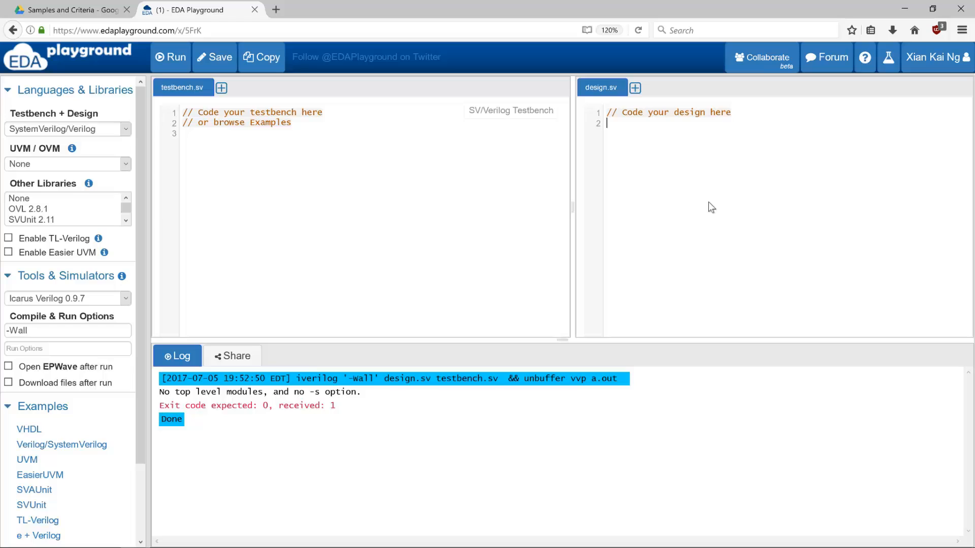
pyautogui.write('module')
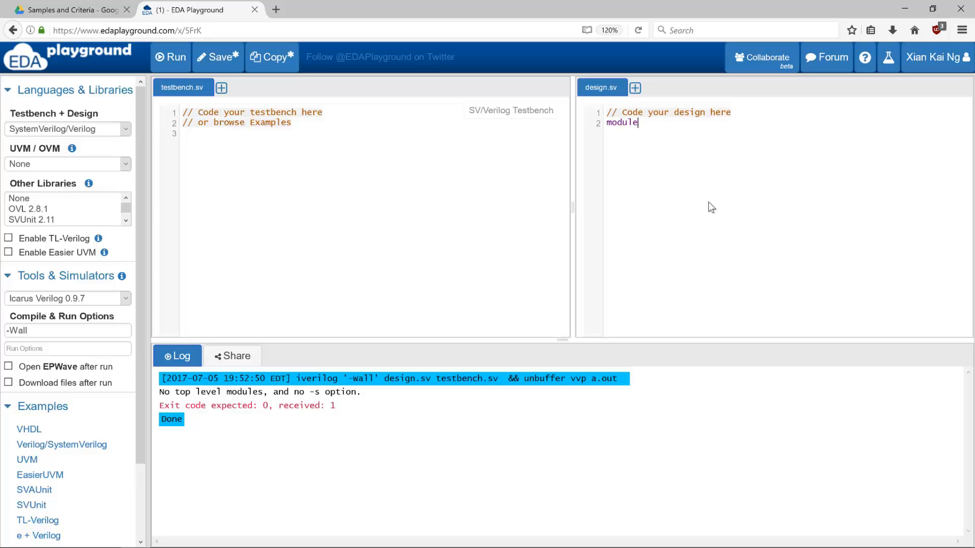
pyautogui.write('invert')
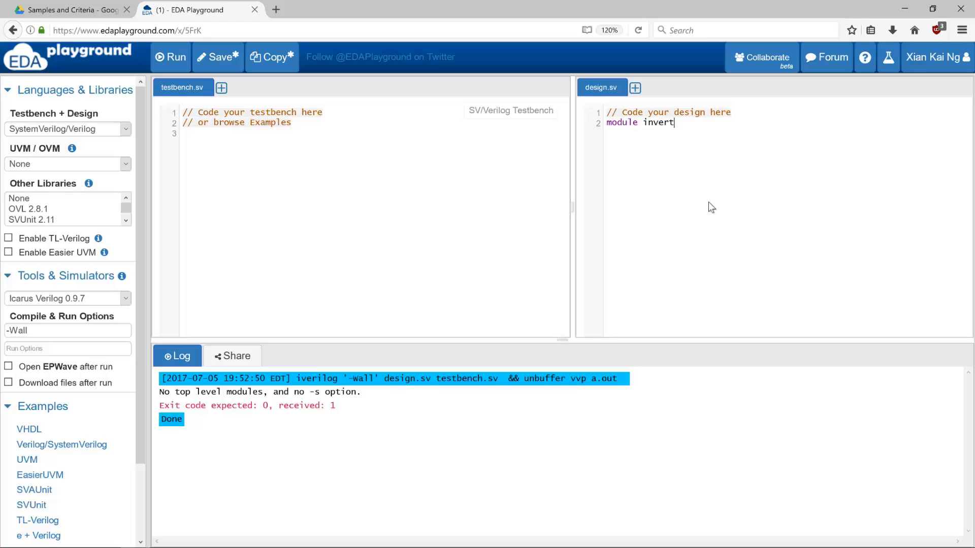
pyautogui.write('er')
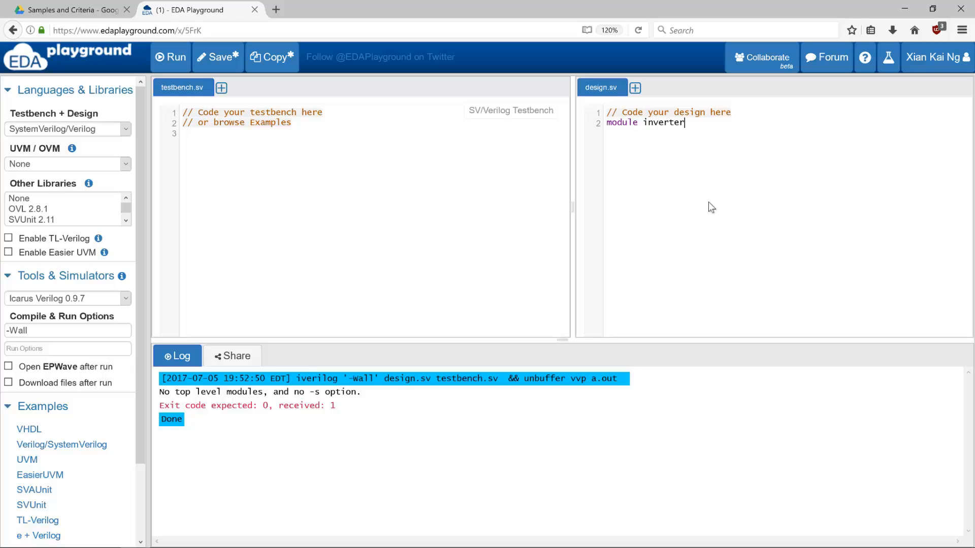
pyautogui.write('()')
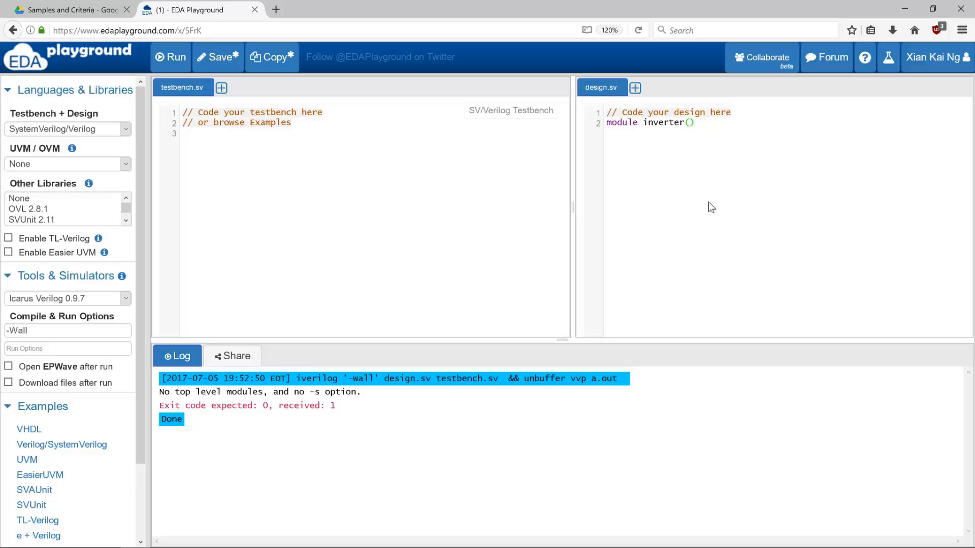
pyautogui.click(695, 122)
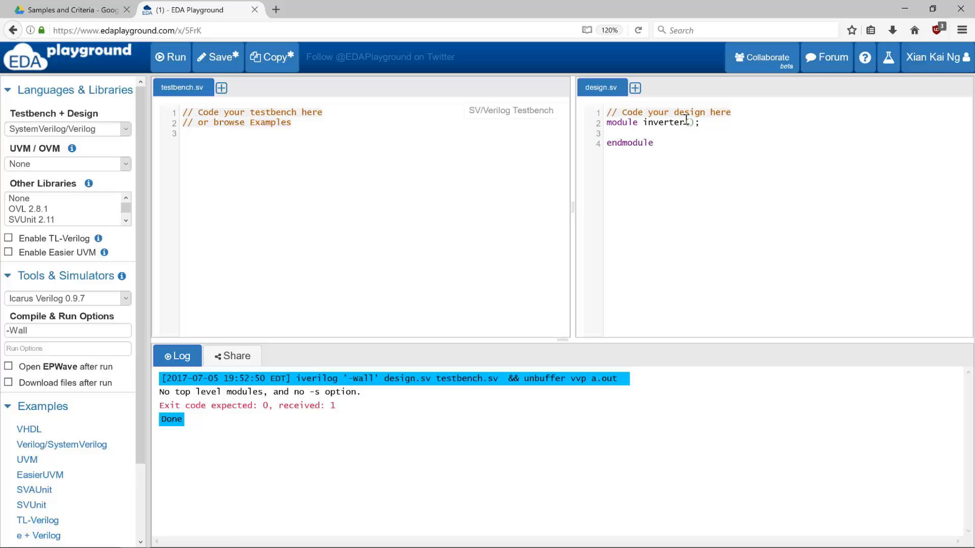
pyautogui.moveTo(871, 277)
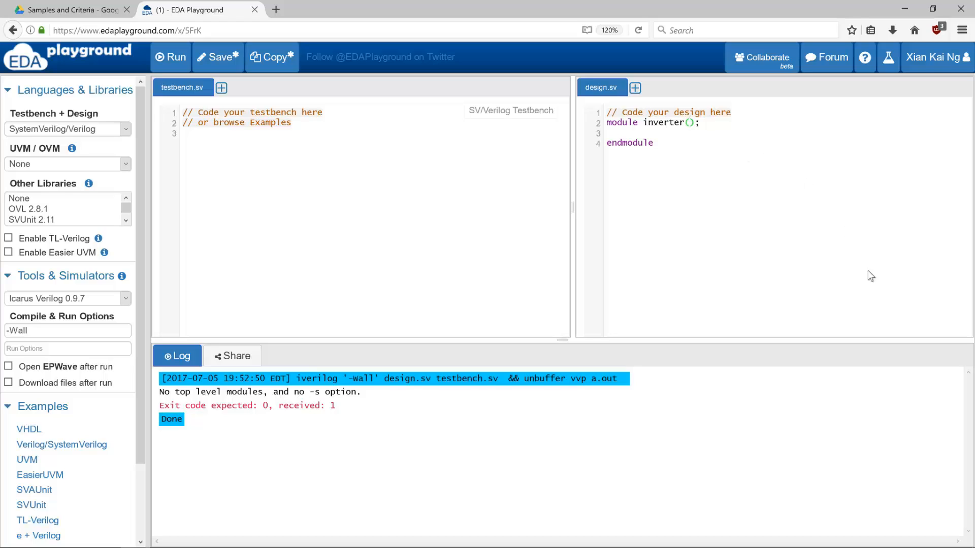
# Step: Add ports a, y, declare input a and output y, and assign y = ~a
pyautogui.write('a')
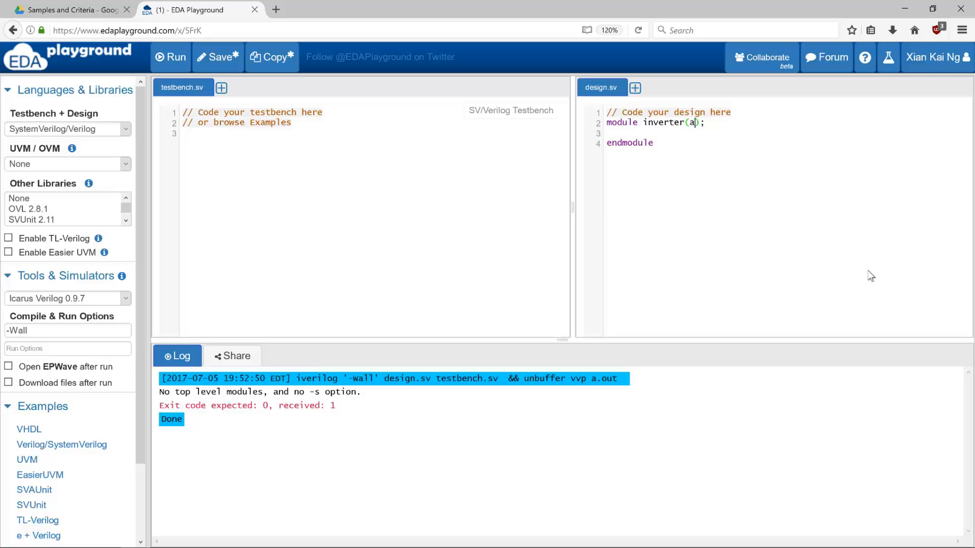
pyautogui.write(', y')
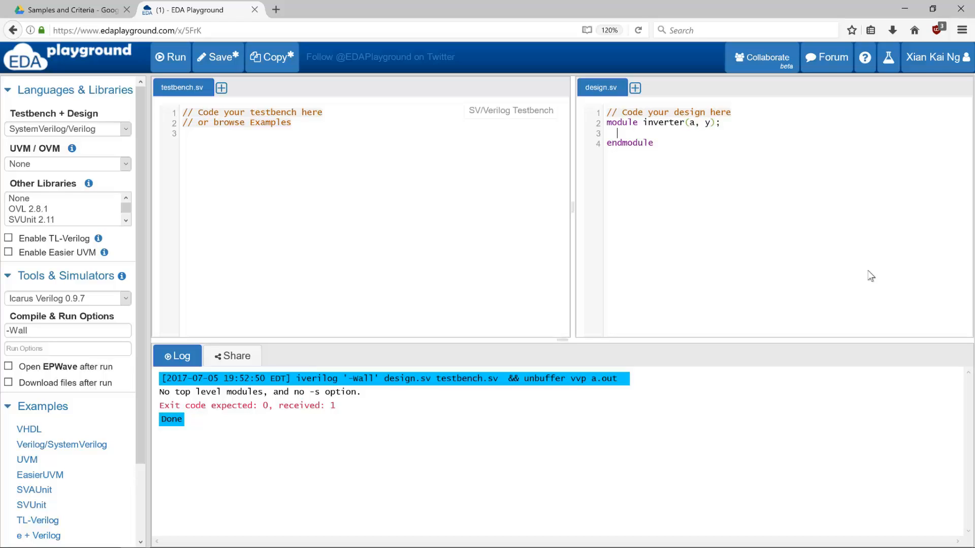
pyautogui.write('i')
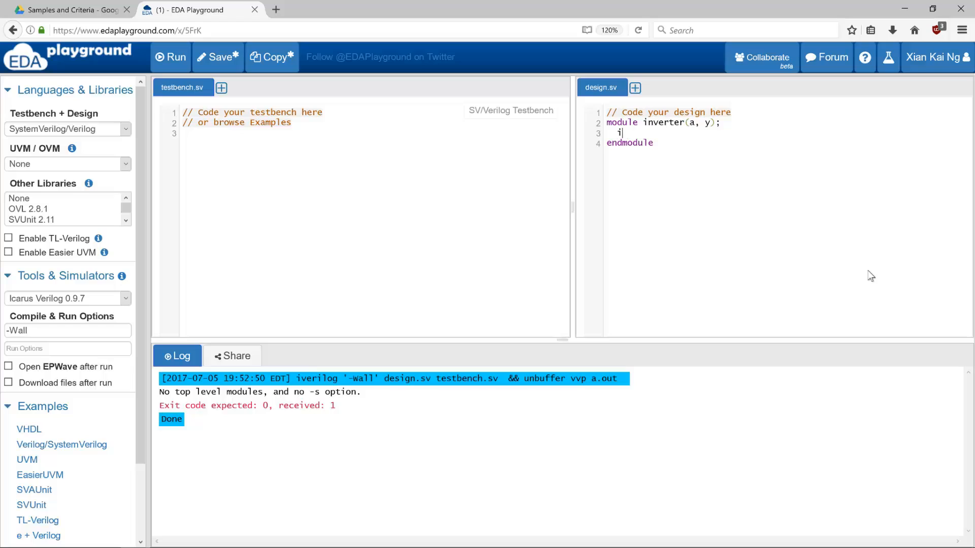
pyautogui.write('nput a;')
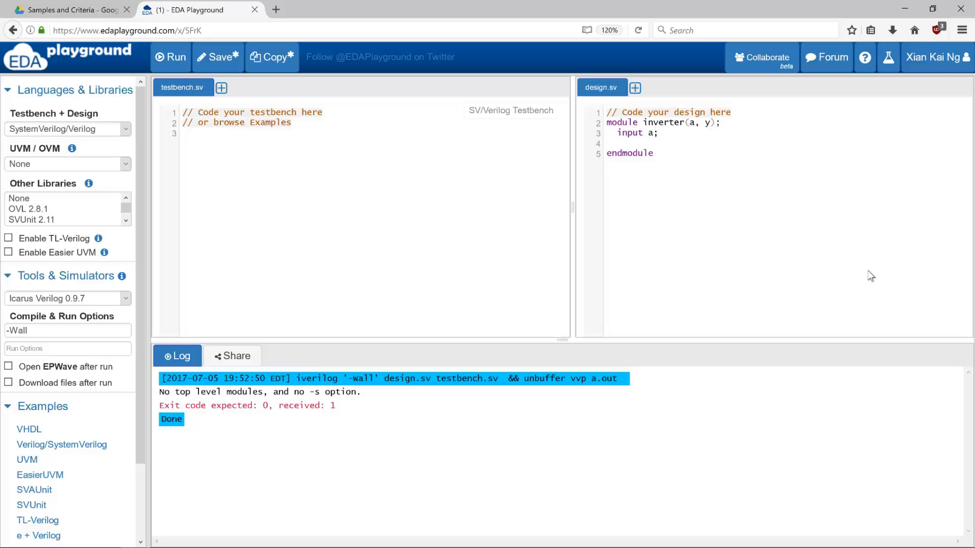
pyautogui.write('output y;')
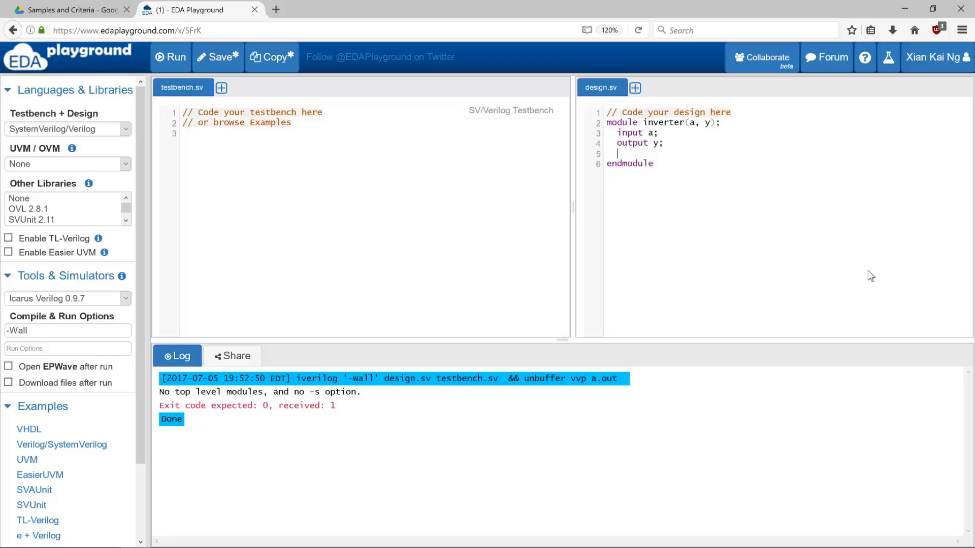
pyautogui.write('assign')
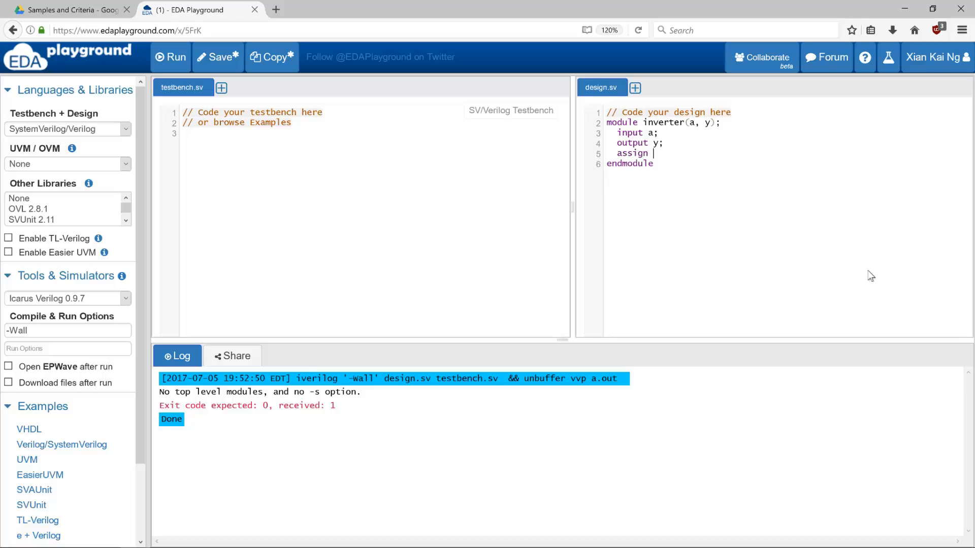
pyautogui.write('y = ~')
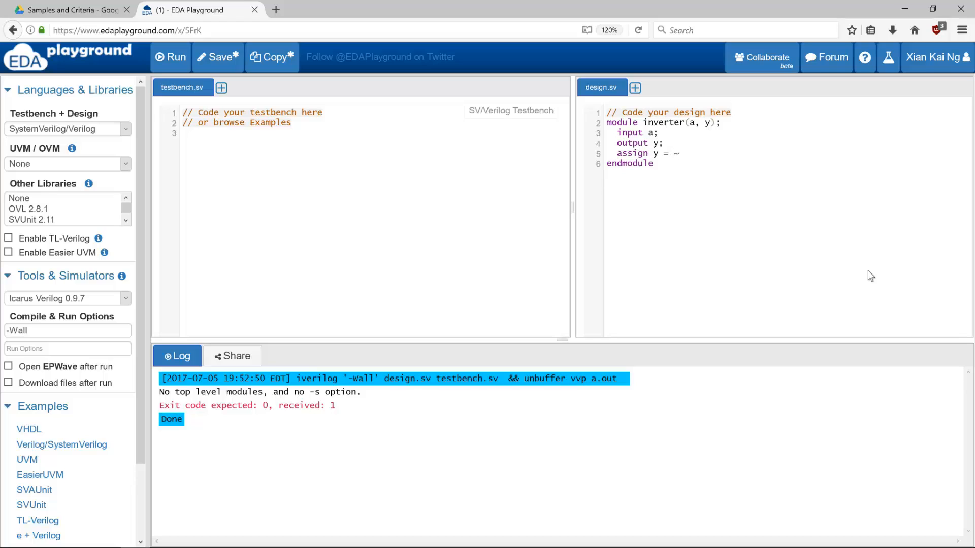
pyautogui.write('a;')
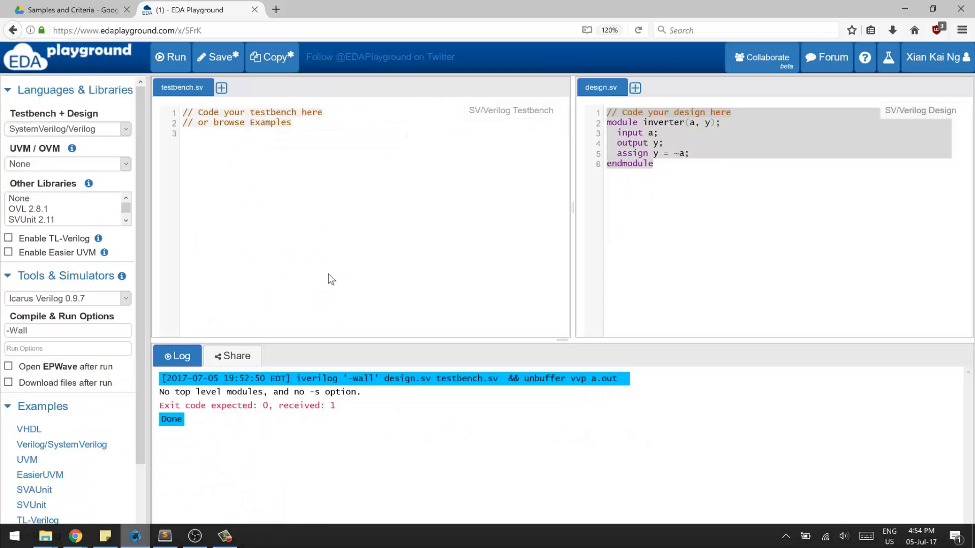
# Step: Begin testbench.sv with `timescale 1ns/1ps, deleting the stray '~' and retyping the units
pyautogui.write('`timescale 1ns / 1ps')
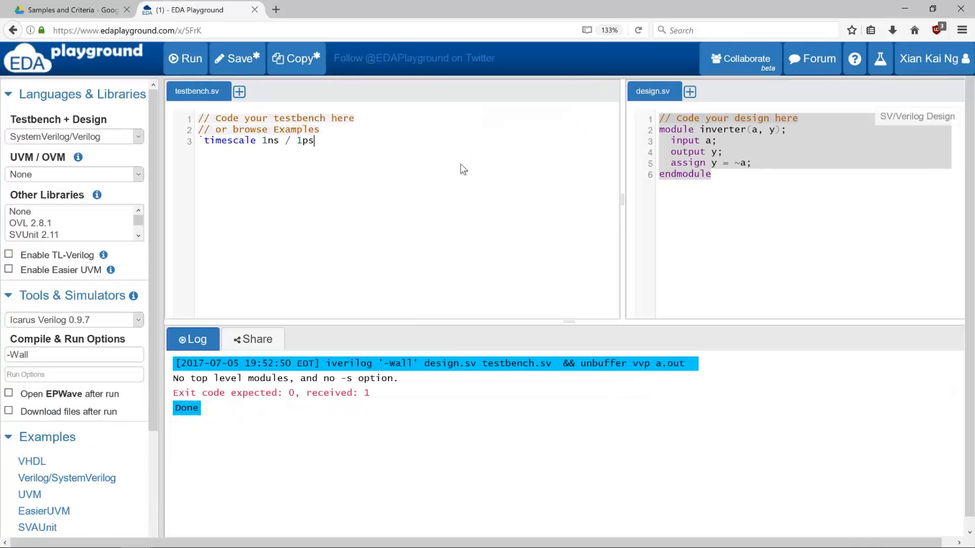
pyautogui.moveTo(593, 203)
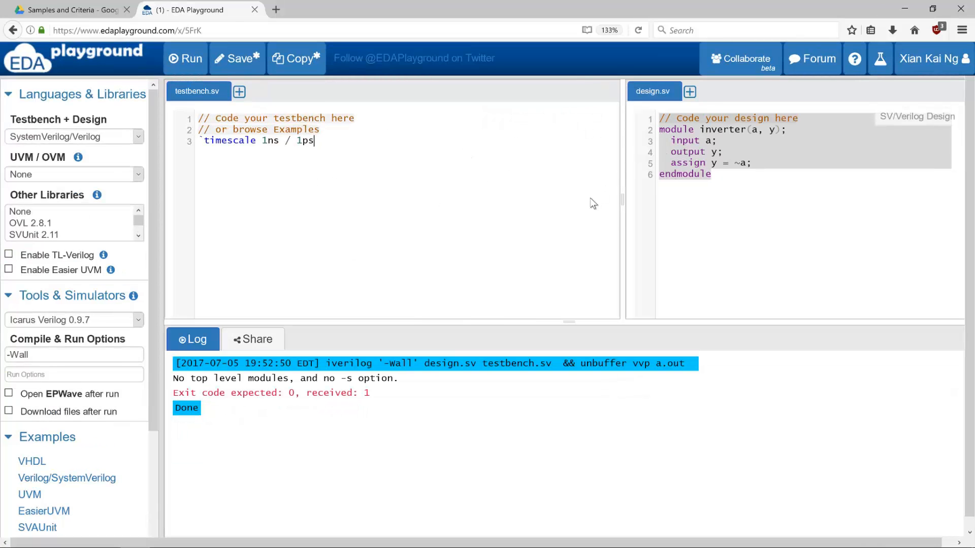
pyautogui.click(274, 140)
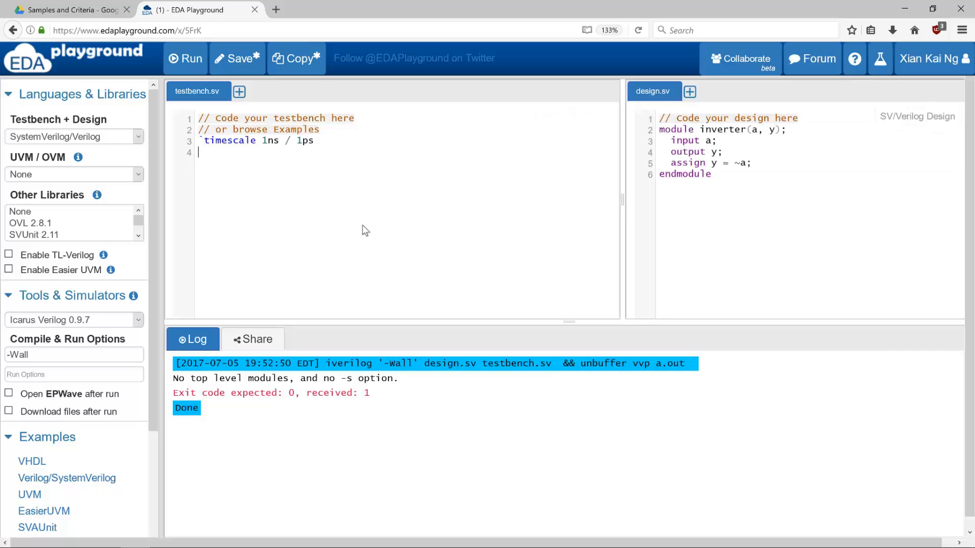
pyautogui.moveTo(294, 210)
pyautogui.write('~')
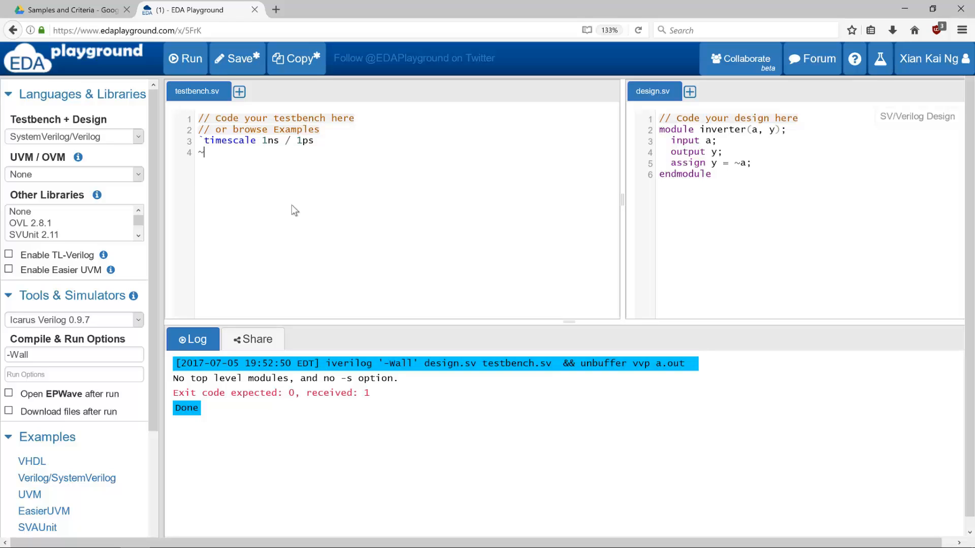
pyautogui.press('Backspace')
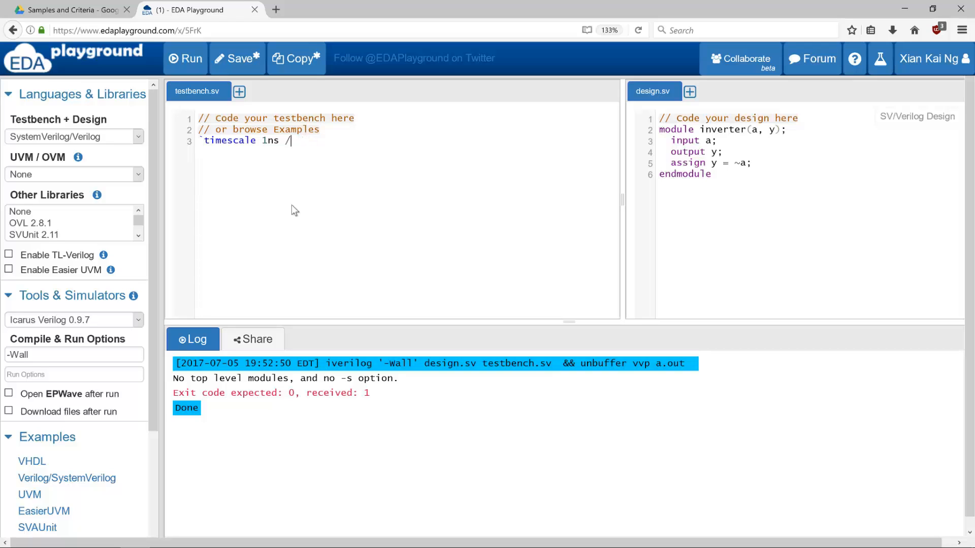
pyautogui.press('Backspace')
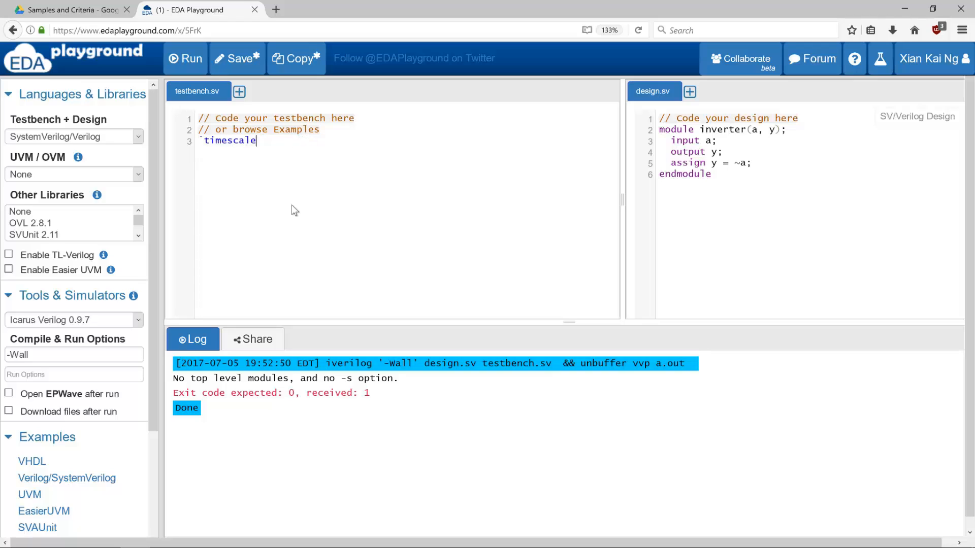
pyautogui.write('1ns')
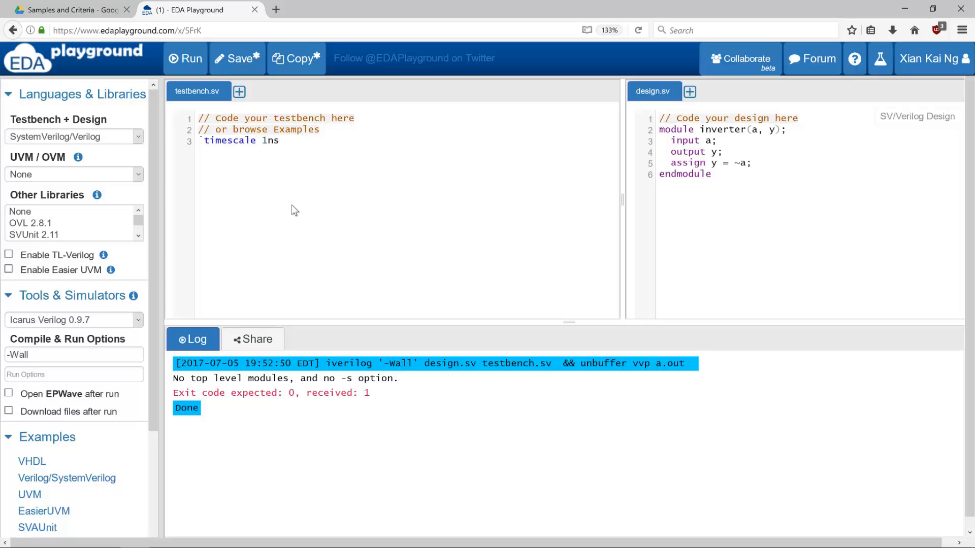
pyautogui.write('/1ps')
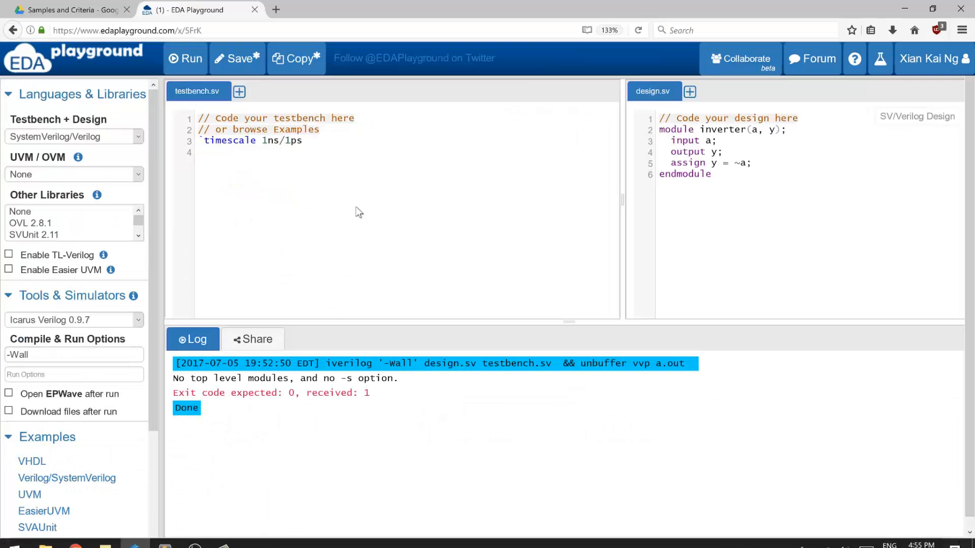
# Step: Write module testbench(); with endmodule, declaring reg a1 and wire y1
pyautogui.write('module')
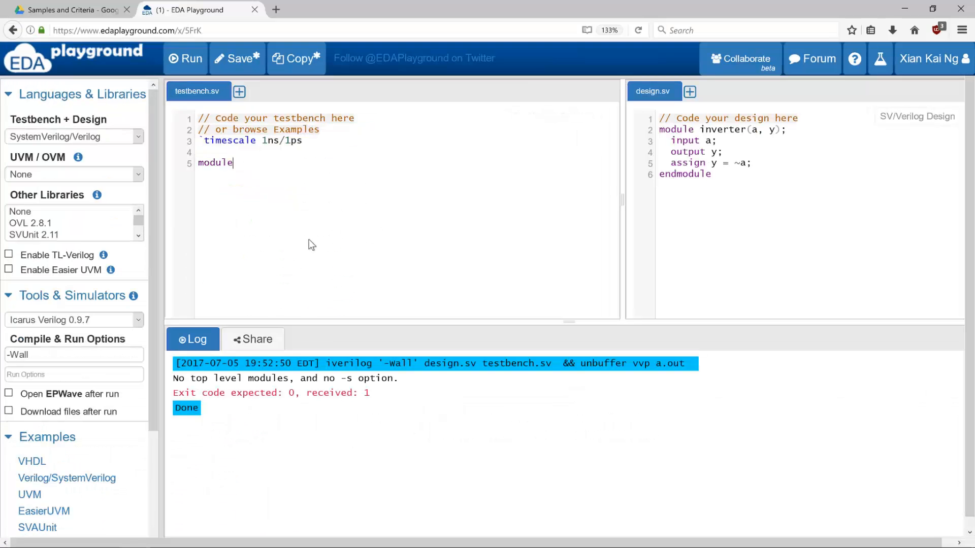
pyautogui.write('testbench()')
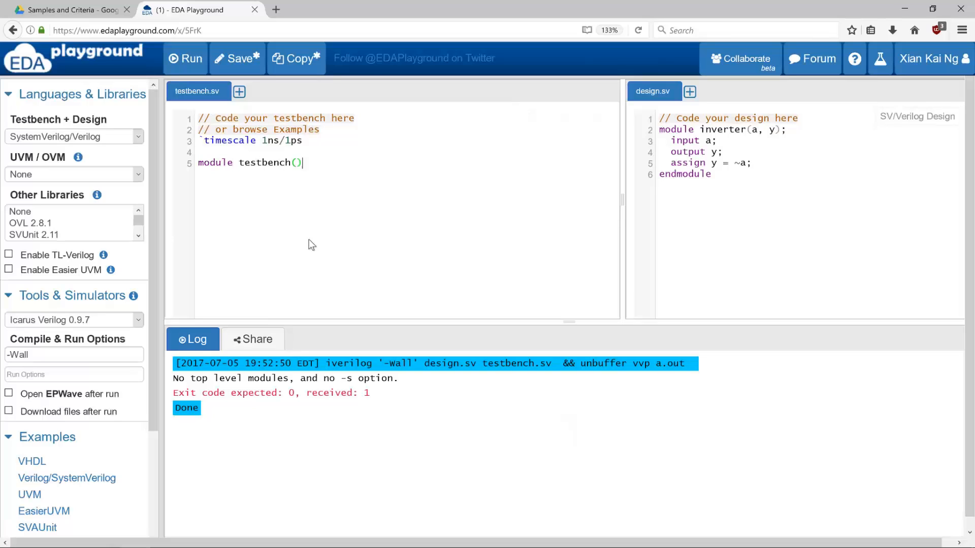
pyautogui.write(';')
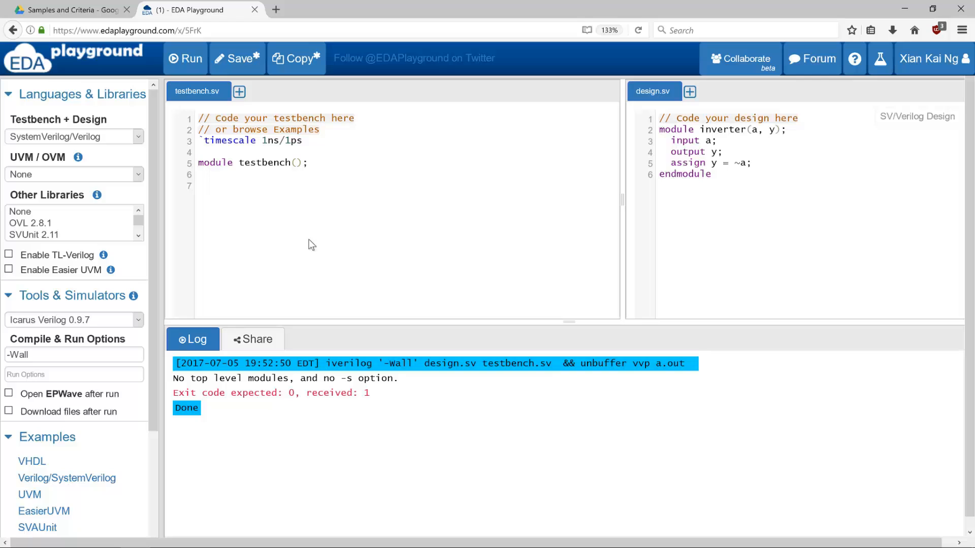
pyautogui.write('endmodule')
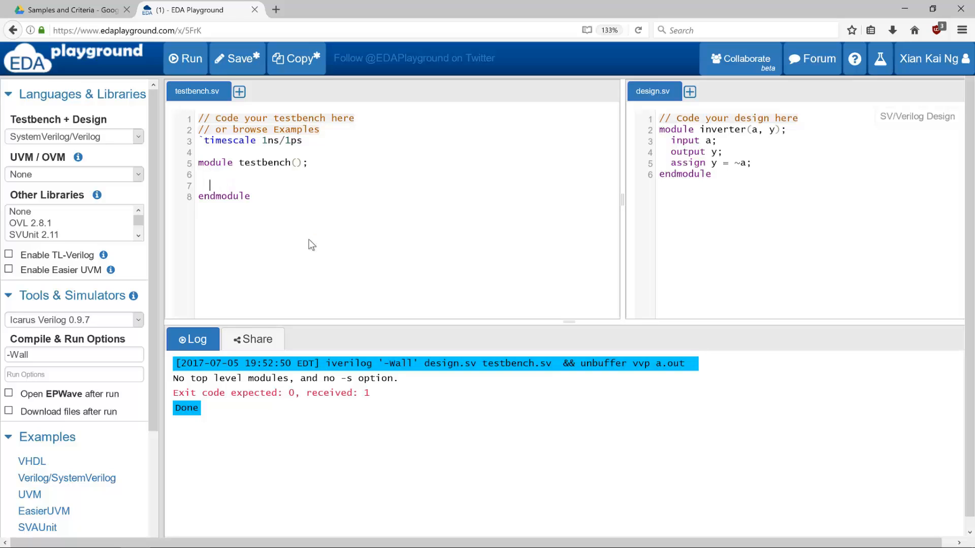
pyautogui.write('reg')
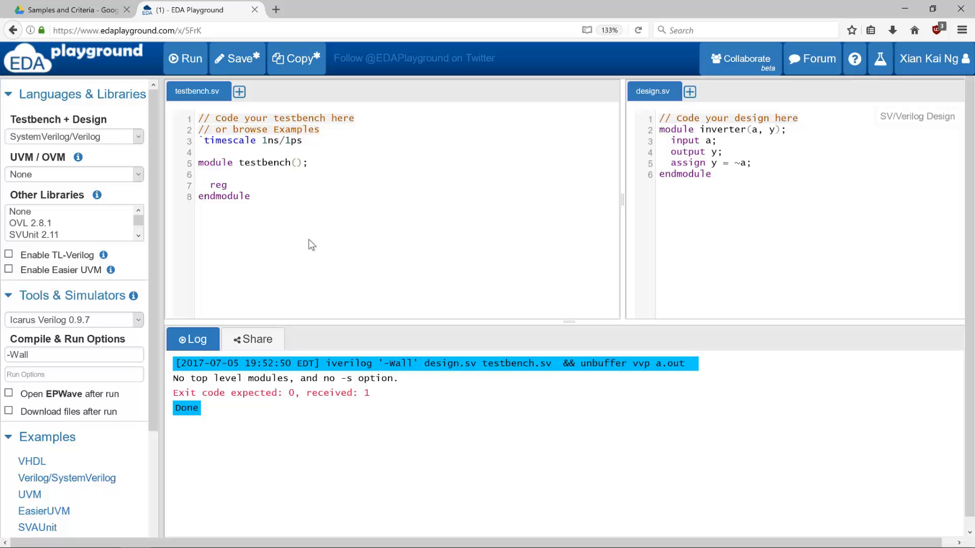
pyautogui.write('a1;')
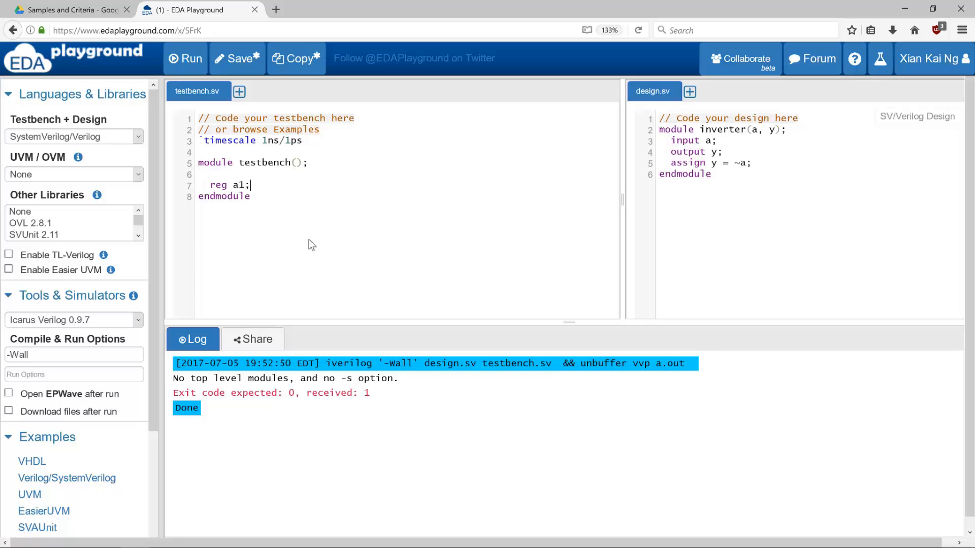
pyautogui.write('wire y1;')
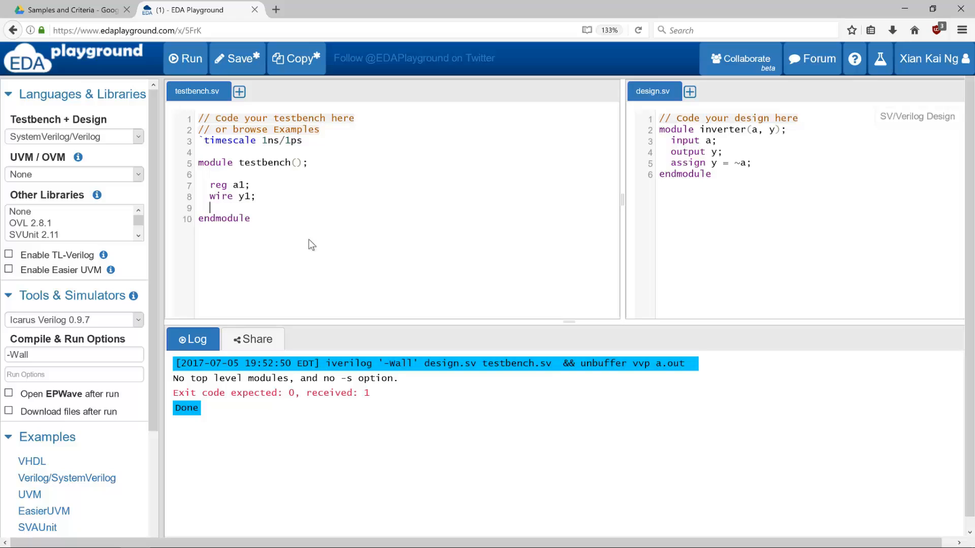
pyautogui.press('enter')
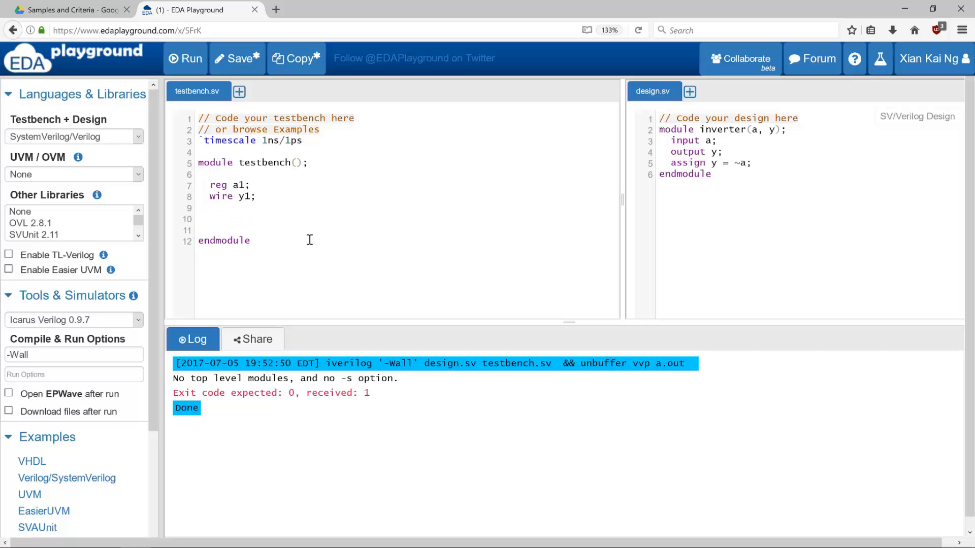
# Step: Add an initial begin/end block and instantiate inverter inv1(a1, y1)
pyautogui.click(210, 219)
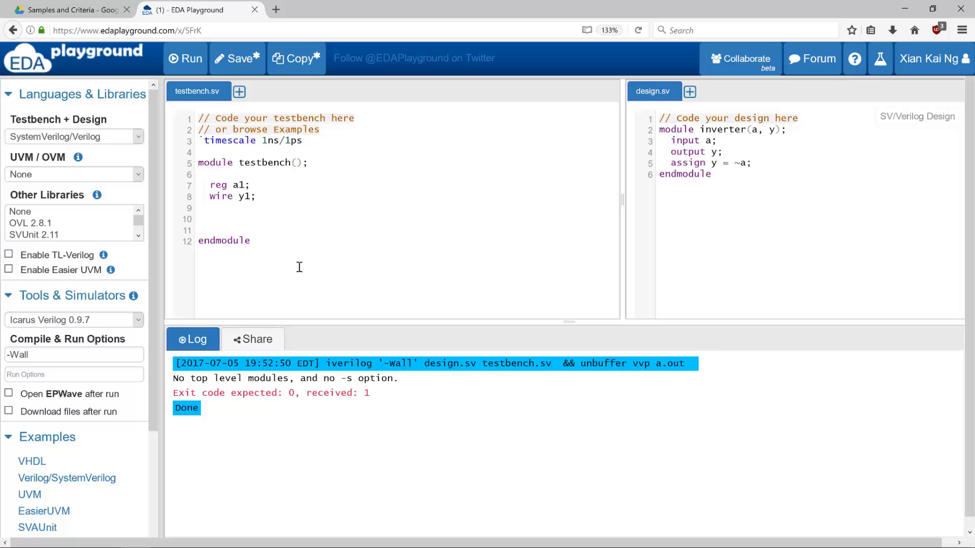
pyautogui.moveTo(330, 245)
pyautogui.write('inti')
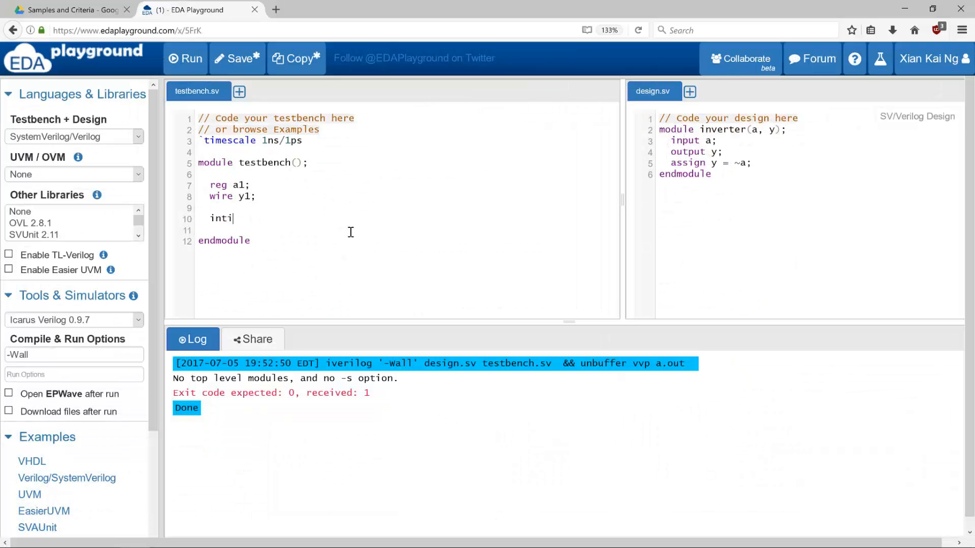
pyautogui.write('al begin')
pyautogui.write('end')
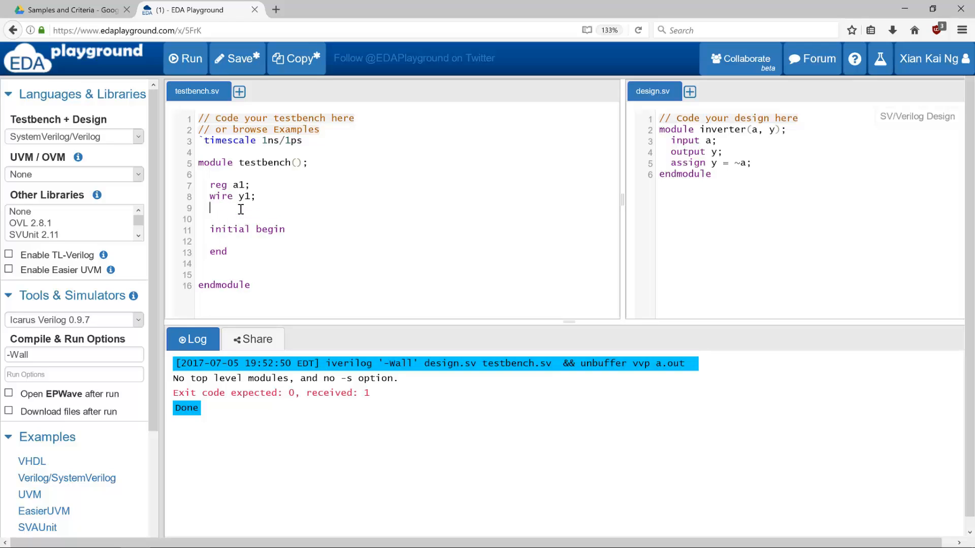
pyautogui.moveTo(408, 220)
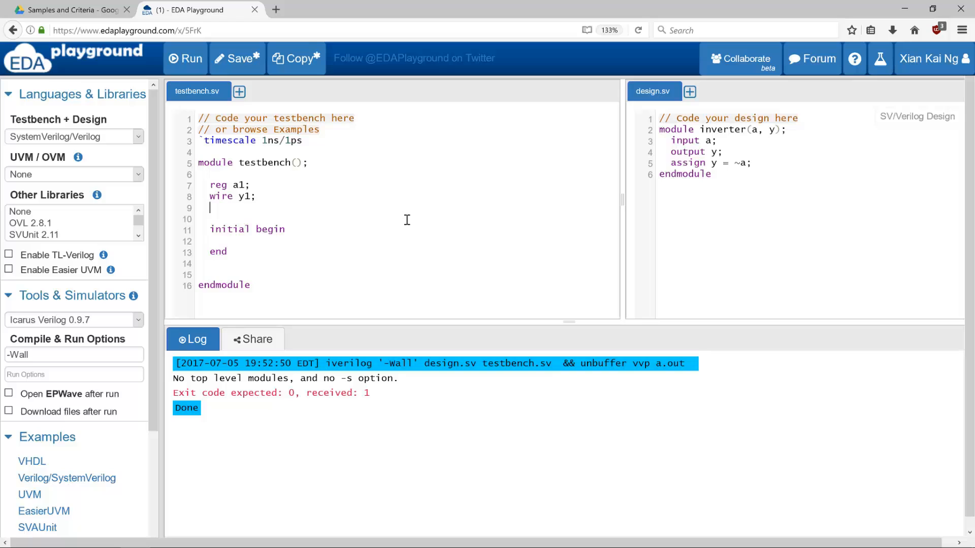
pyautogui.write('inverter')
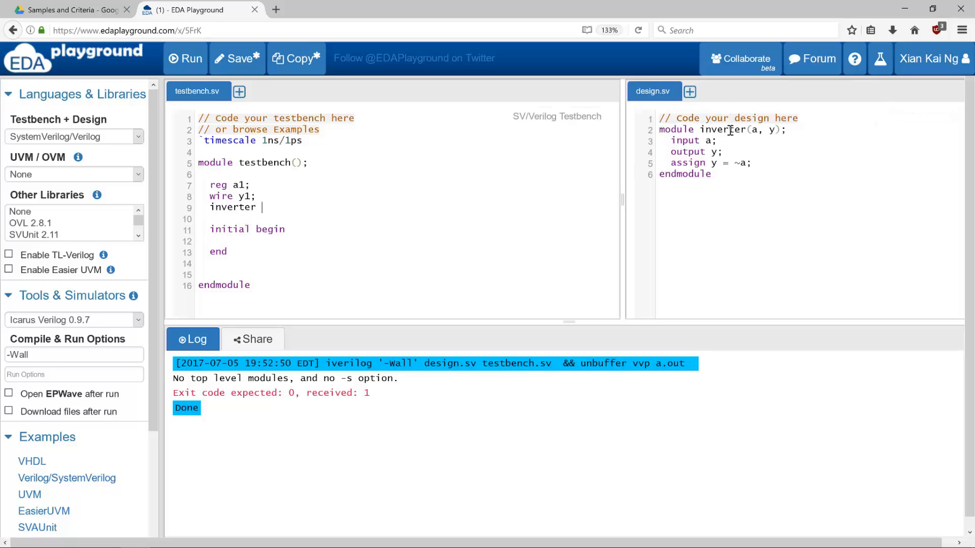
pyautogui.write('inv1(')
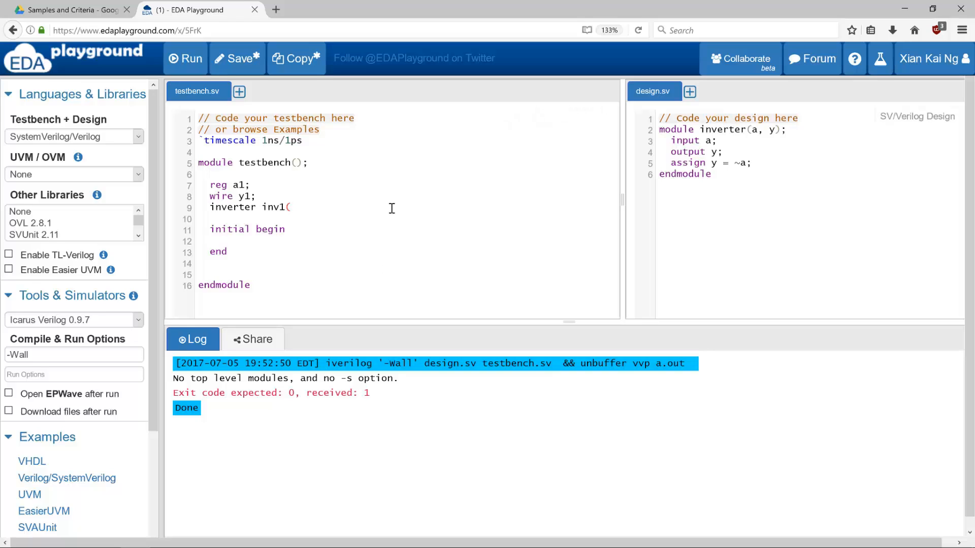
pyautogui.write('a1,')
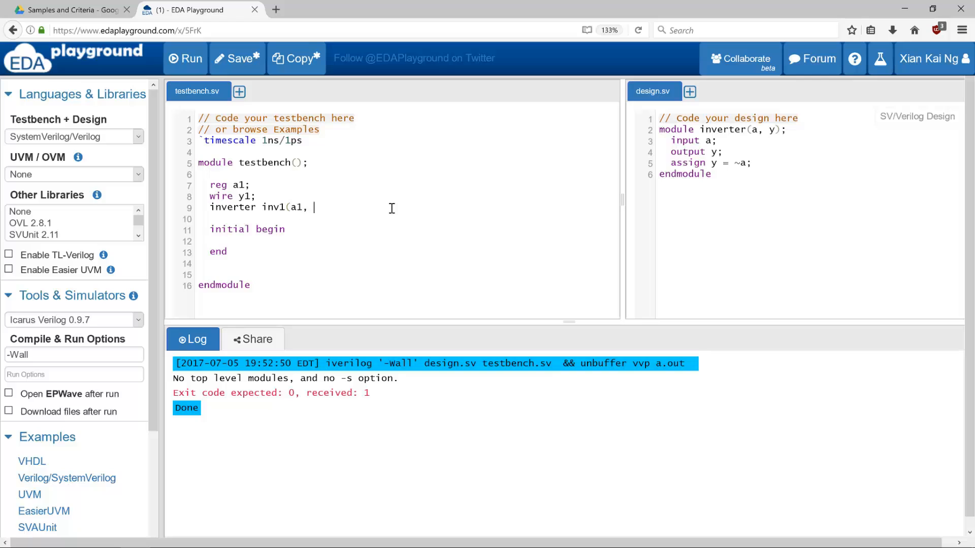
pyautogui.write('y1);')
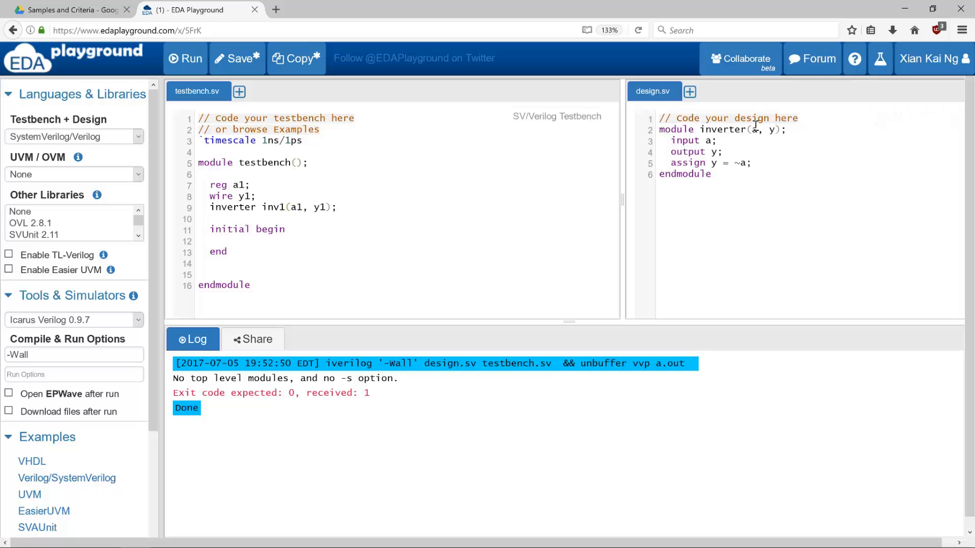
pyautogui.moveTo(751, 127)
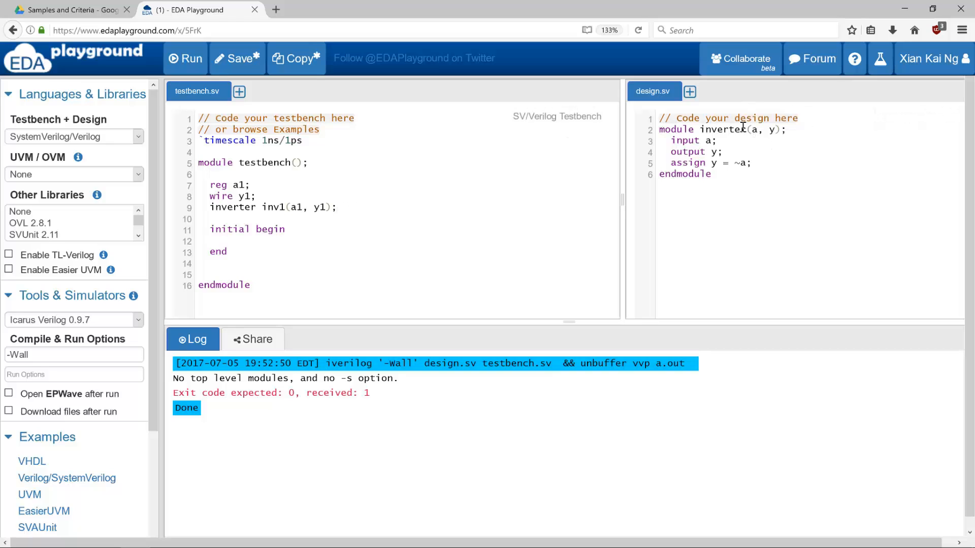
# Step: Set a1 = 1'b1 inside the initial block, correcting the width digit
pyautogui.click(224, 241)
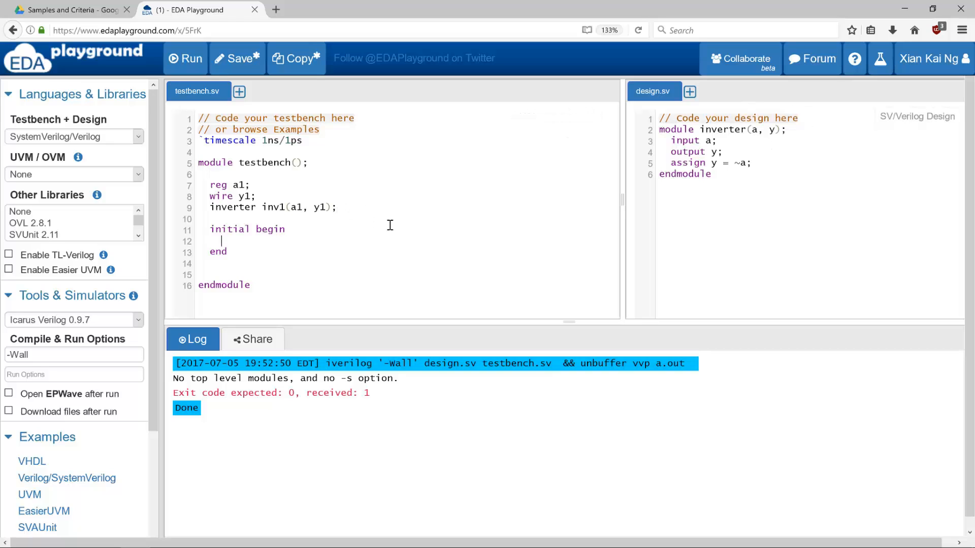
pyautogui.write('a1 =')
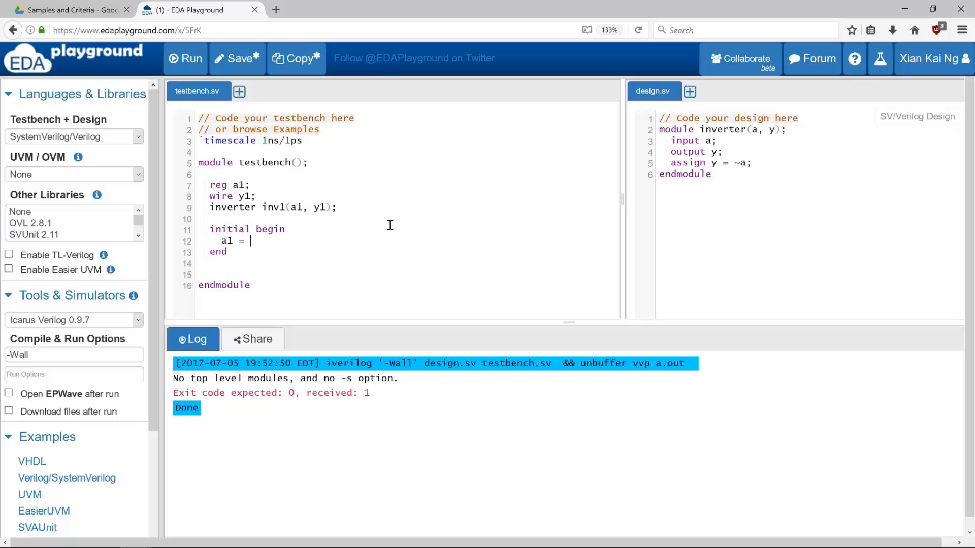
pyautogui.write("1'")
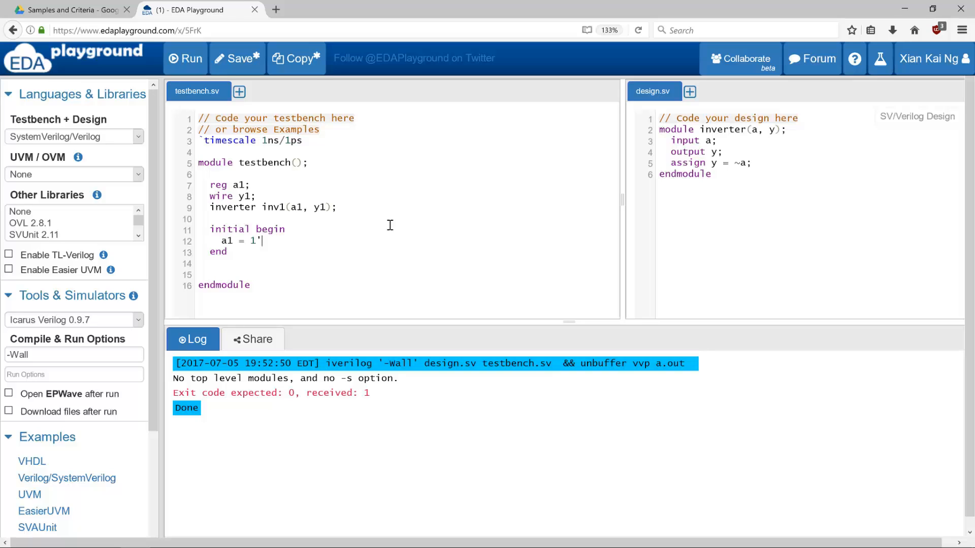
pyautogui.write('b1;')
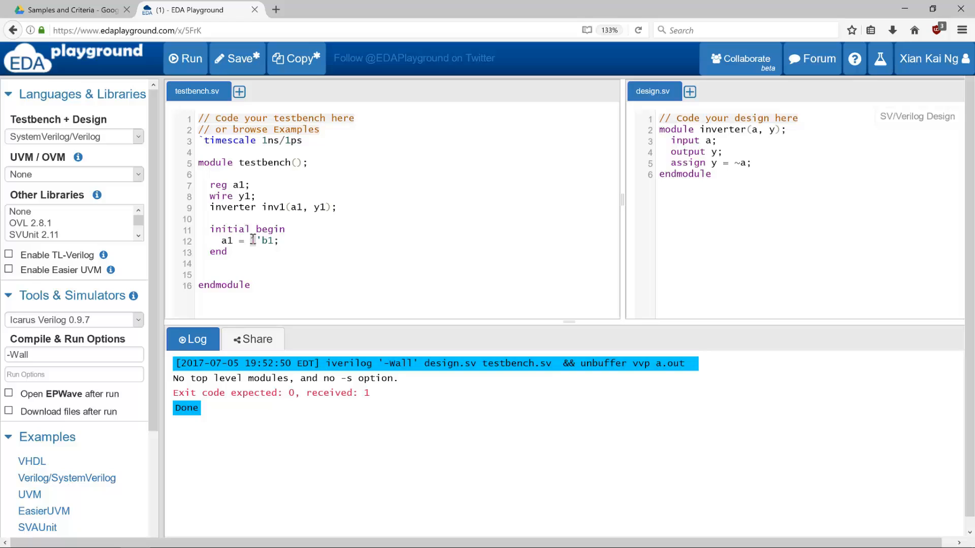
pyautogui.click(274, 241)
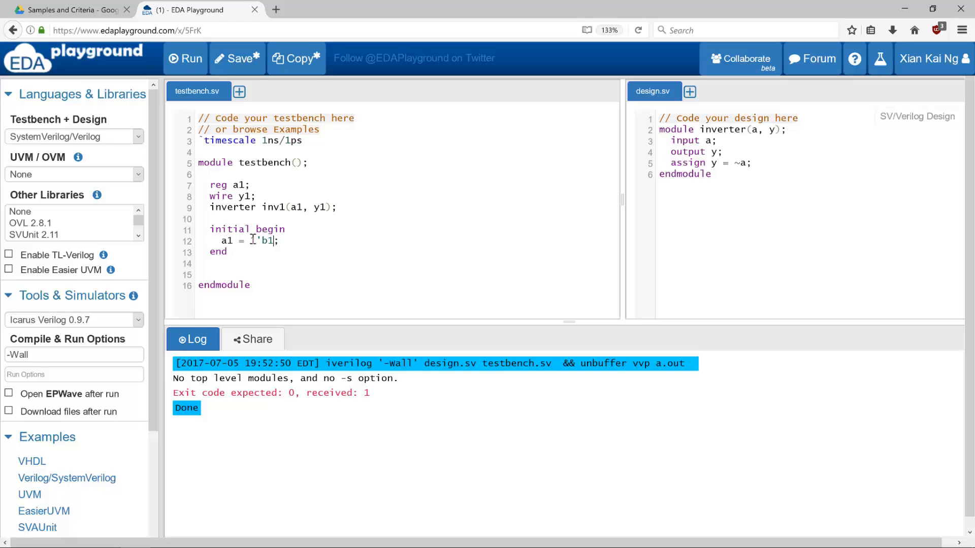
pyautogui.write('1')
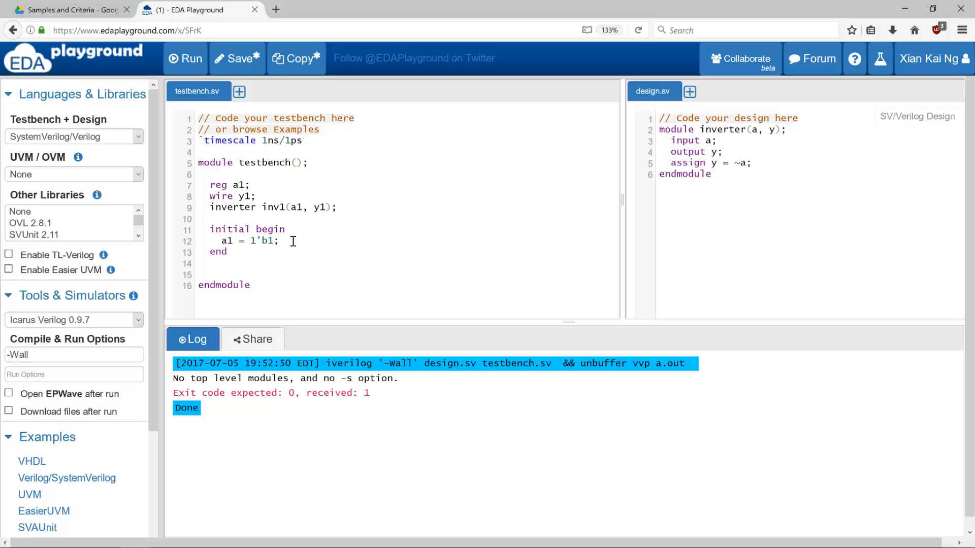
# Step: Add $display("a=%b", a1) right after the a1 assignment
pyautogui.click(279, 241)
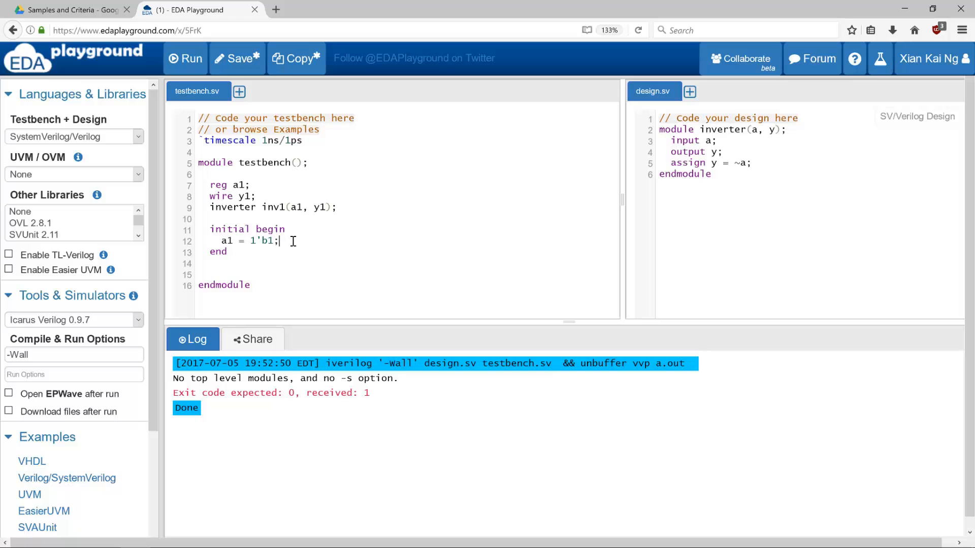
pyautogui.write('$')
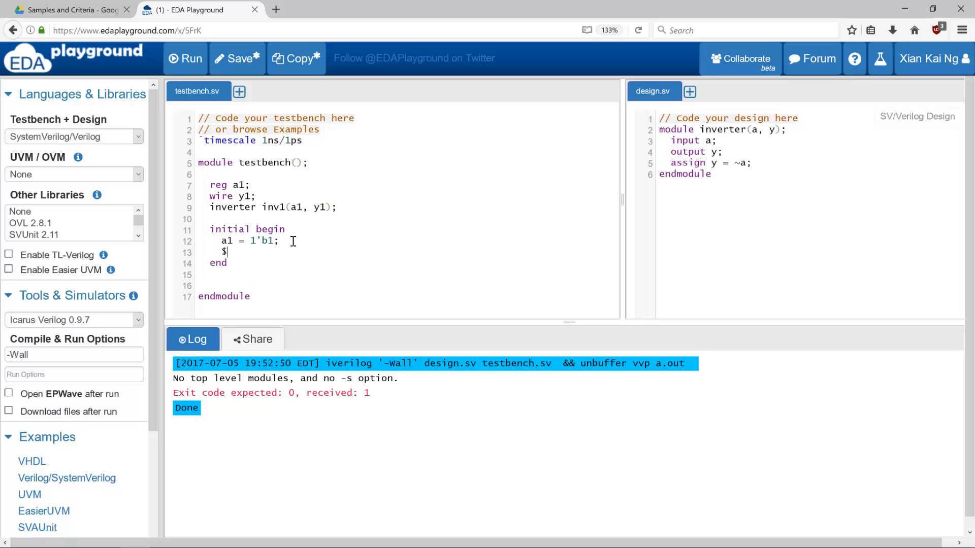
pyautogui.write('display(')
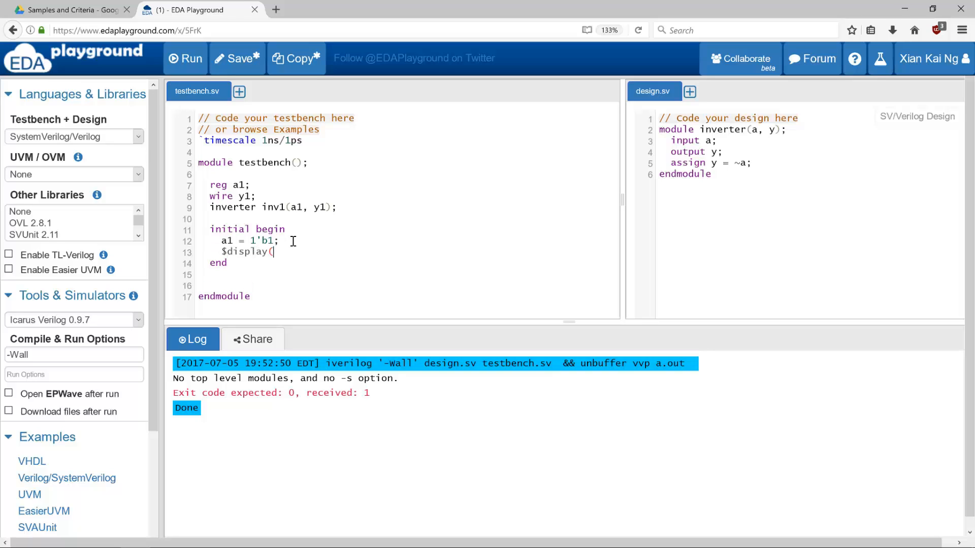
pyautogui.write('"')
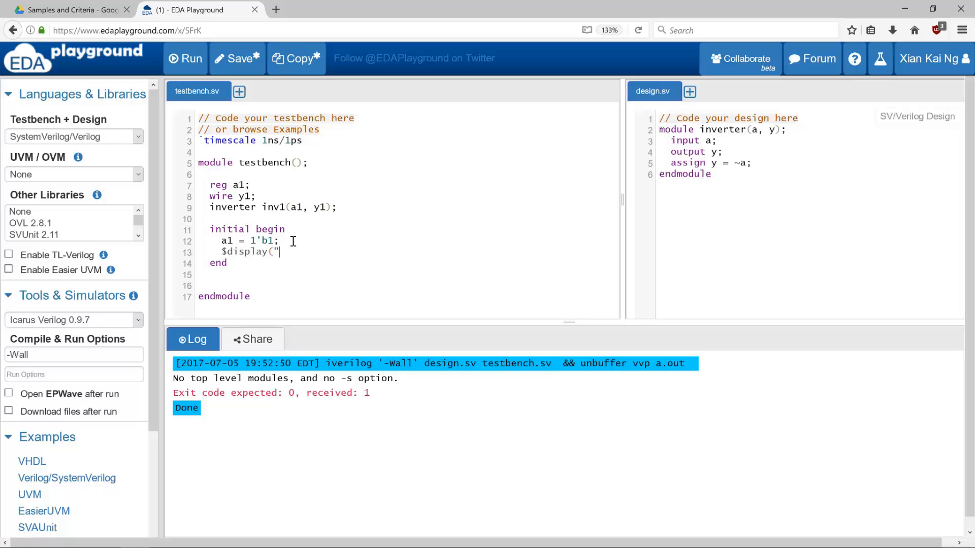
pyautogui.write('a')
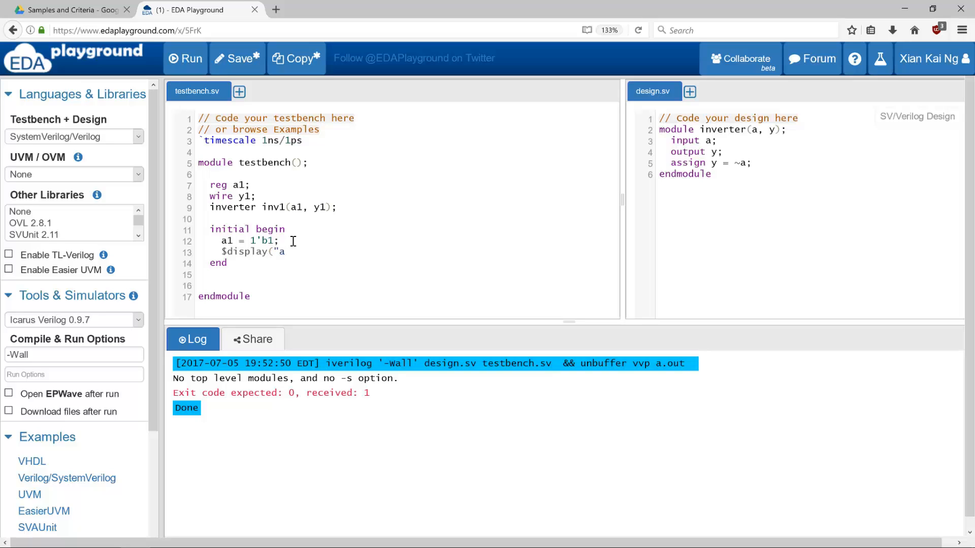
pyautogui.write('=%b')
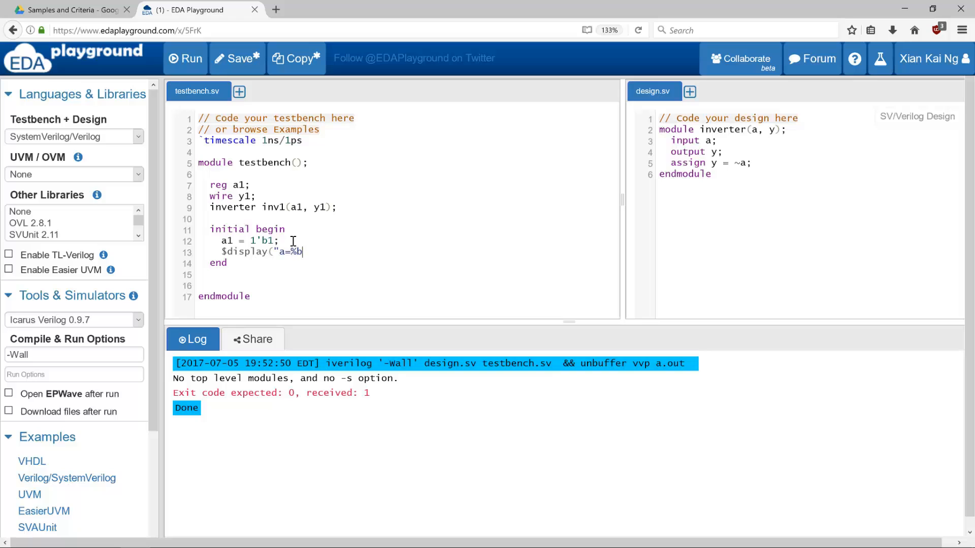
pyautogui.write(',')
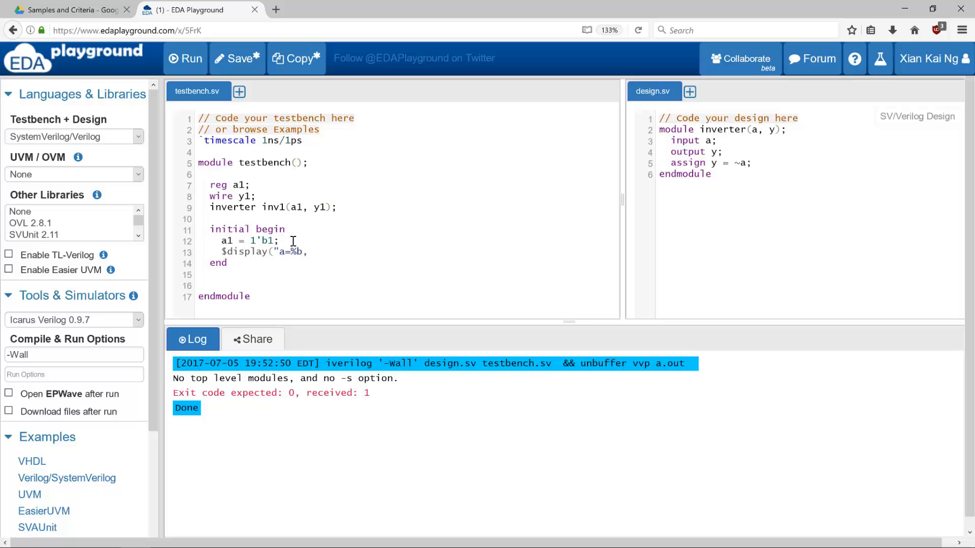
pyautogui.write(',a1);')
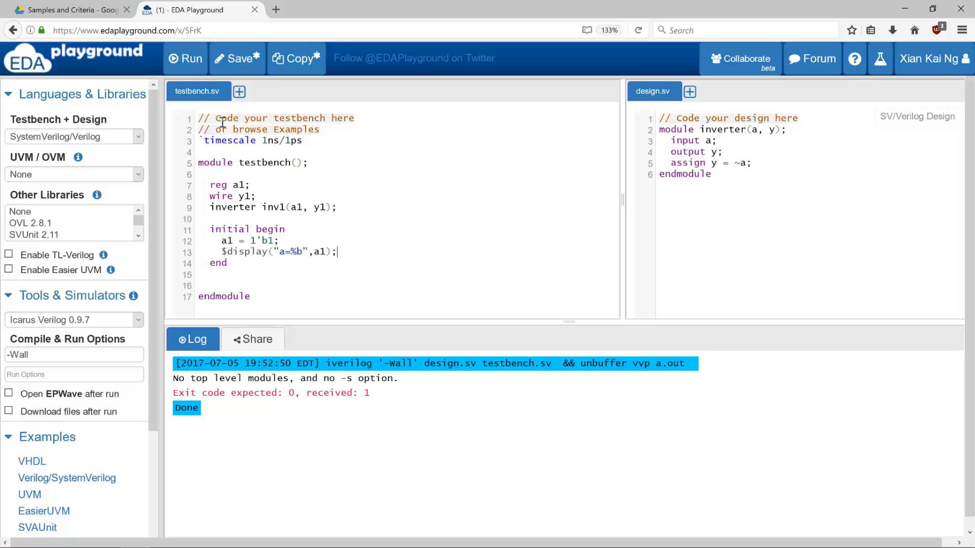
# Step: Rerun to get a=1 with timescale warnings, then add a blank line after the display
pyautogui.click(185, 59)
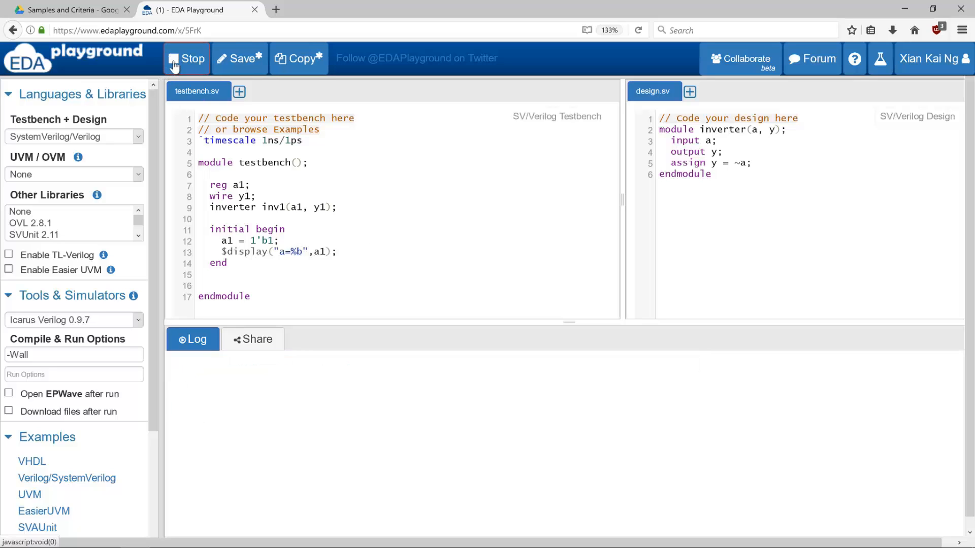
pyautogui.click(186, 58)
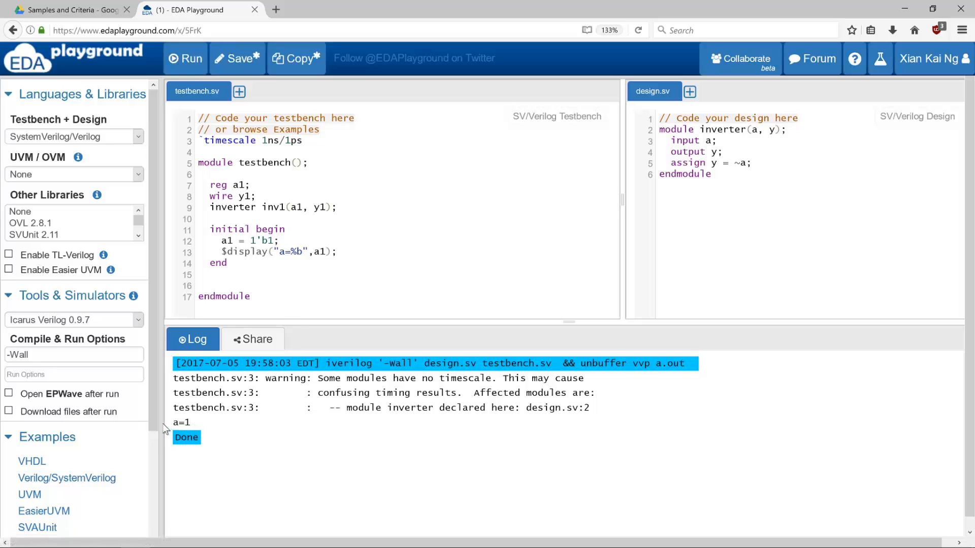
pyautogui.moveTo(294, 378); pyautogui.dragTo(473, 393)
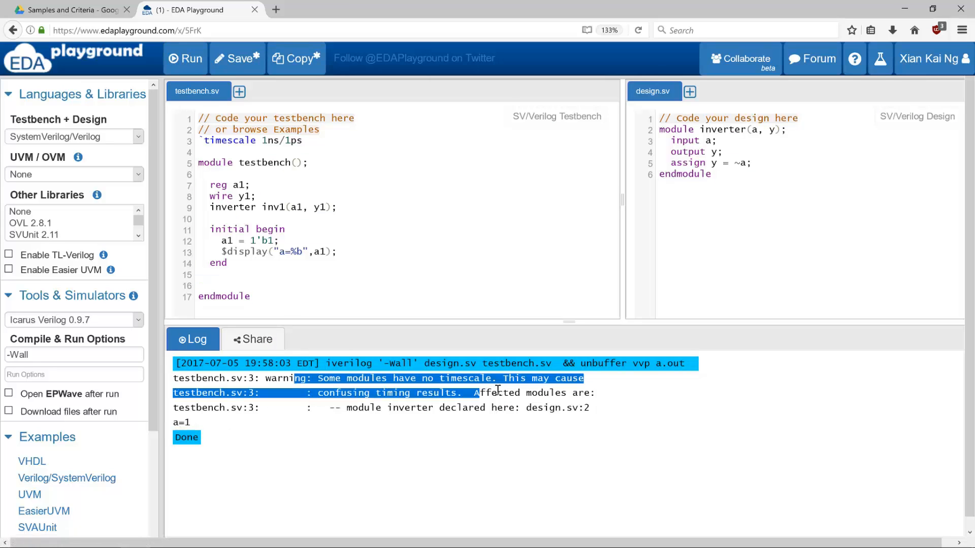
pyautogui.click(264, 293)
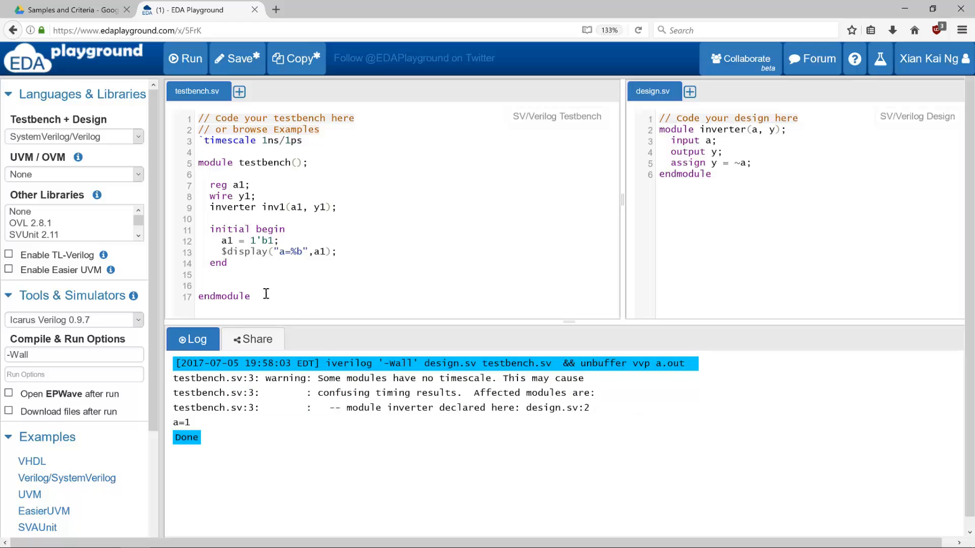
pyautogui.click(338, 251)
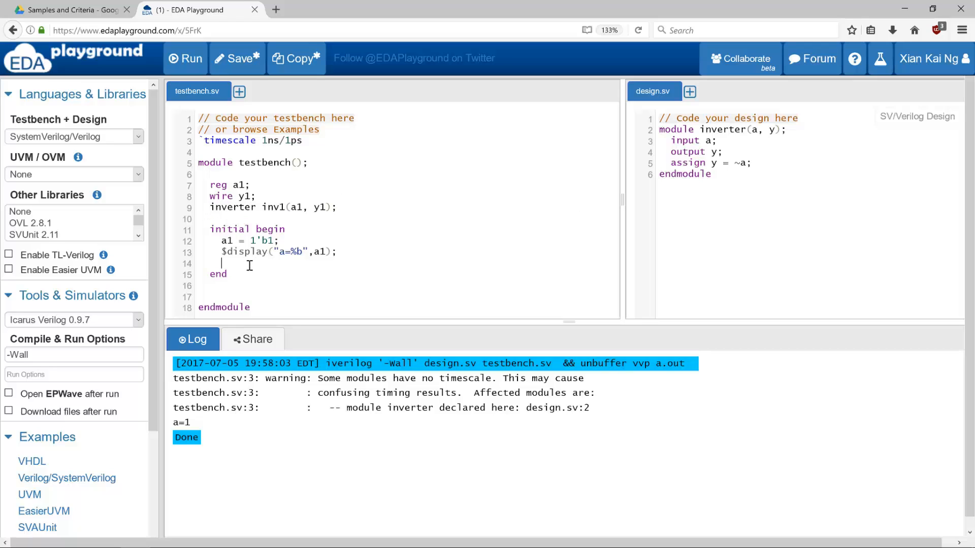
# Step: Add $display("y=%b", y1) and rerun, logging a=1 then y=z
pyautogui.write('$display("y=%b",y1);')
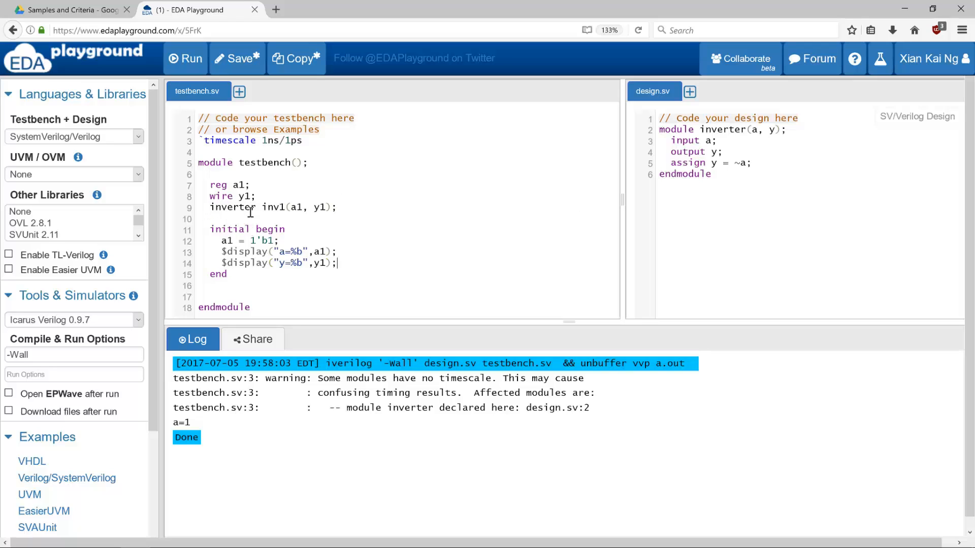
pyautogui.click(185, 58)
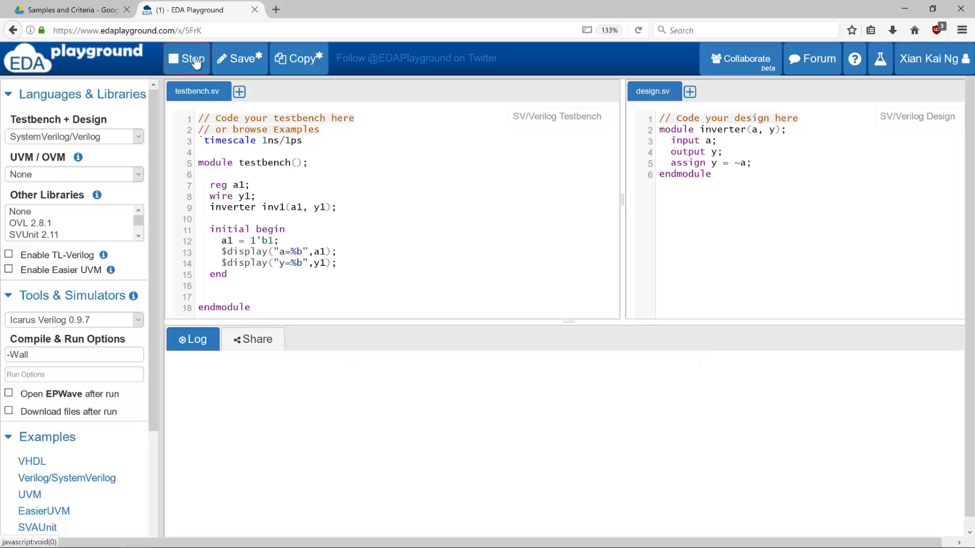
pyautogui.click(186, 57)
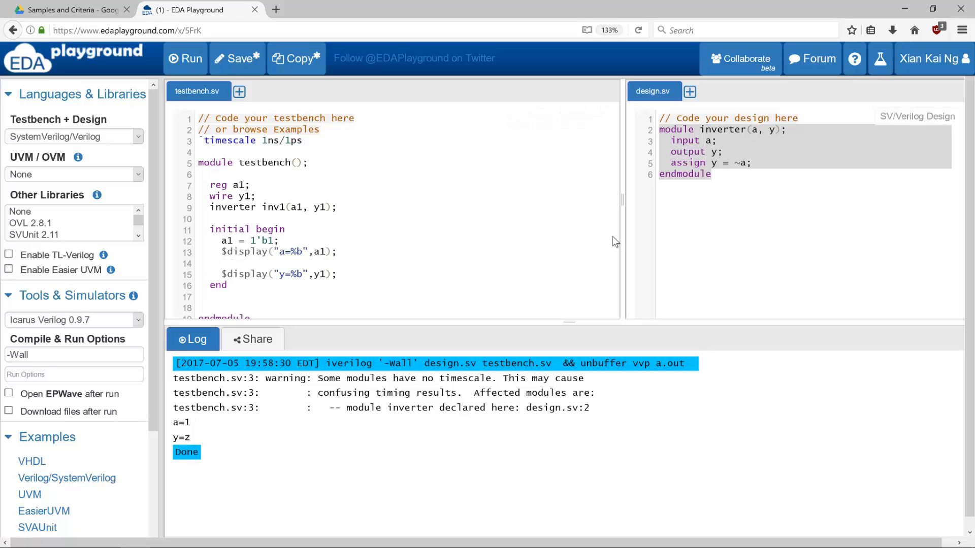
# Step: Add a #1 delay between the two $display statements and rerun the simulation
pyautogui.write('#1')
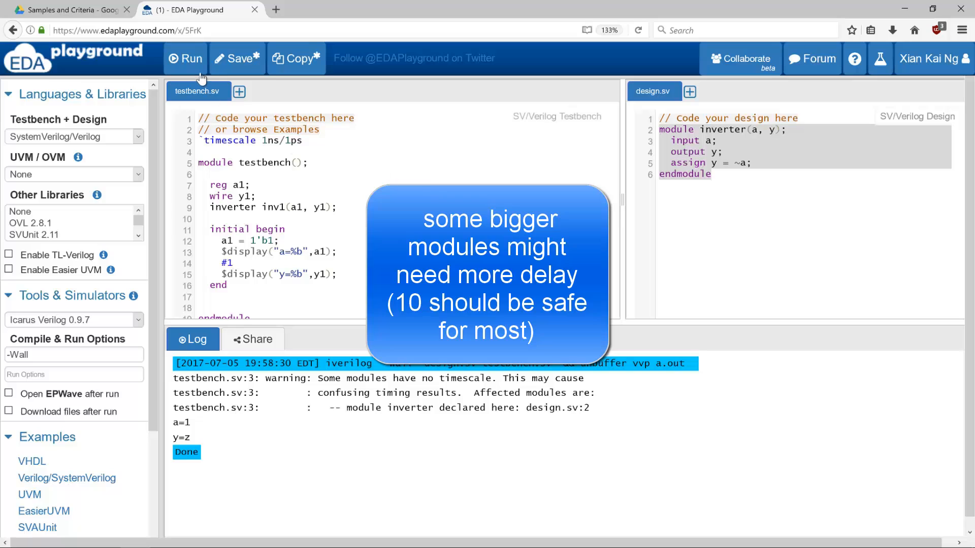
pyautogui.click(186, 58)
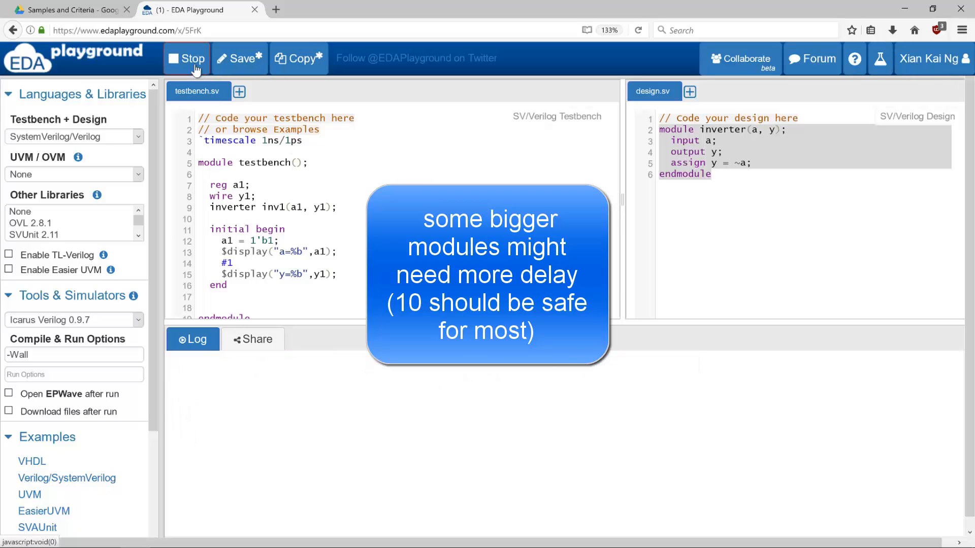
pyautogui.click(186, 58)
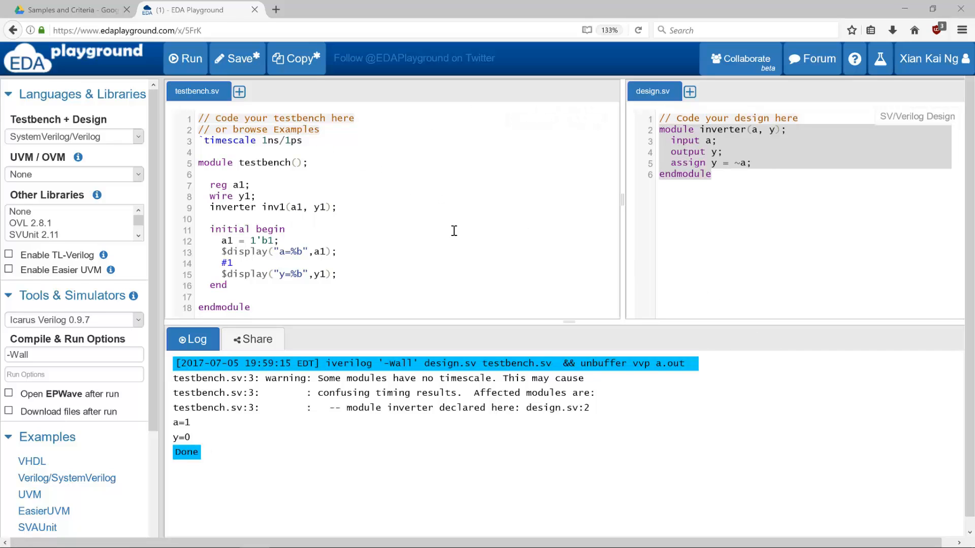
# Step: Enter 'Intro' as the playground title and description, then save
pyautogui.click(252, 340)
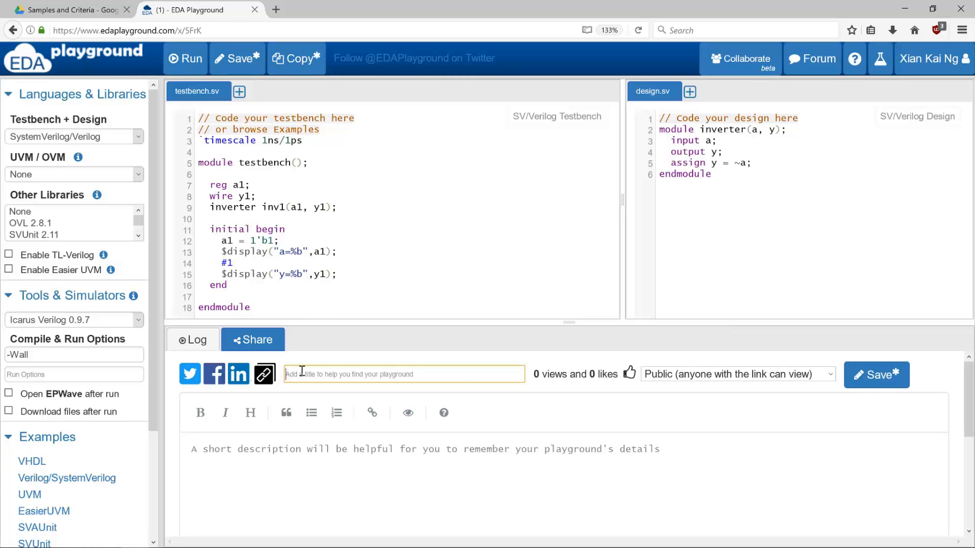
pyautogui.write('Intro')
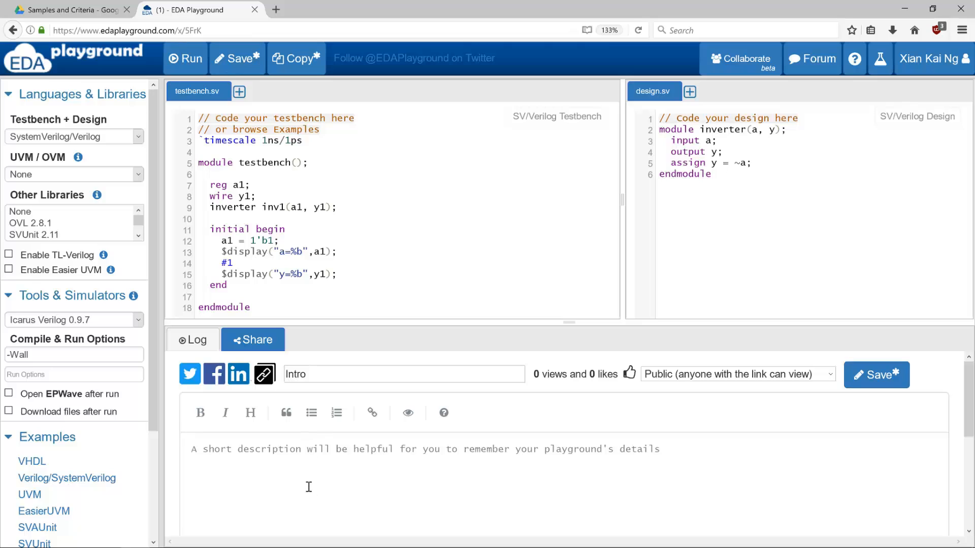
pyautogui.write('Intro')
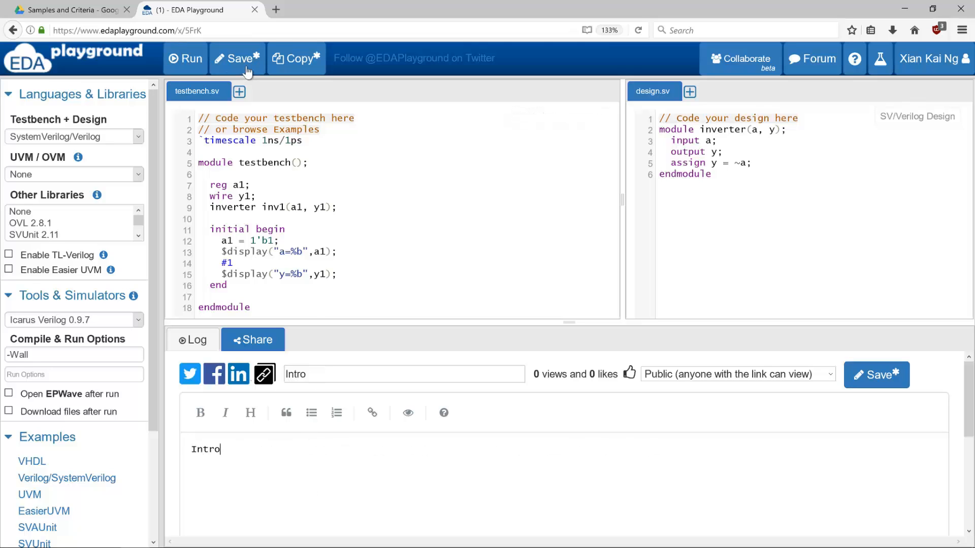
pyautogui.click(236, 59)
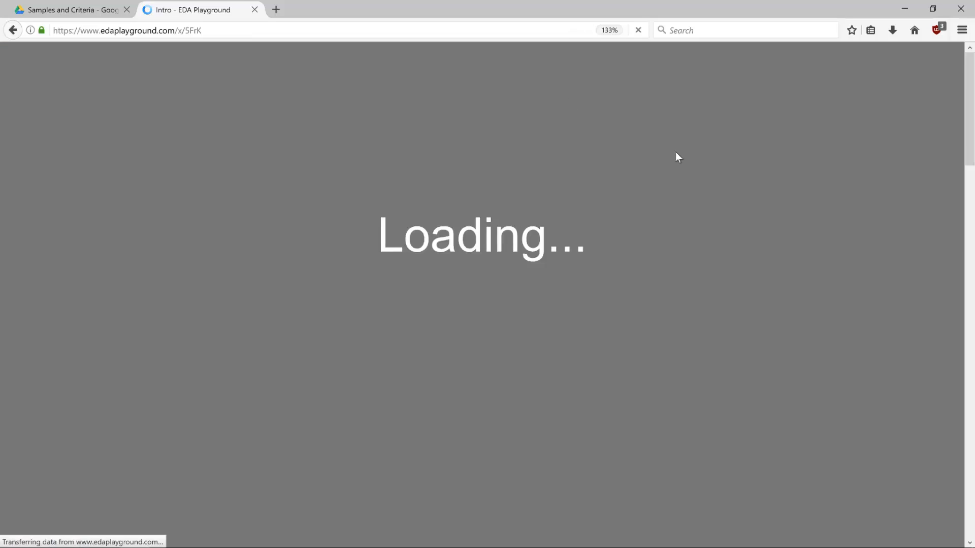
pyautogui.moveTo(684, 236)
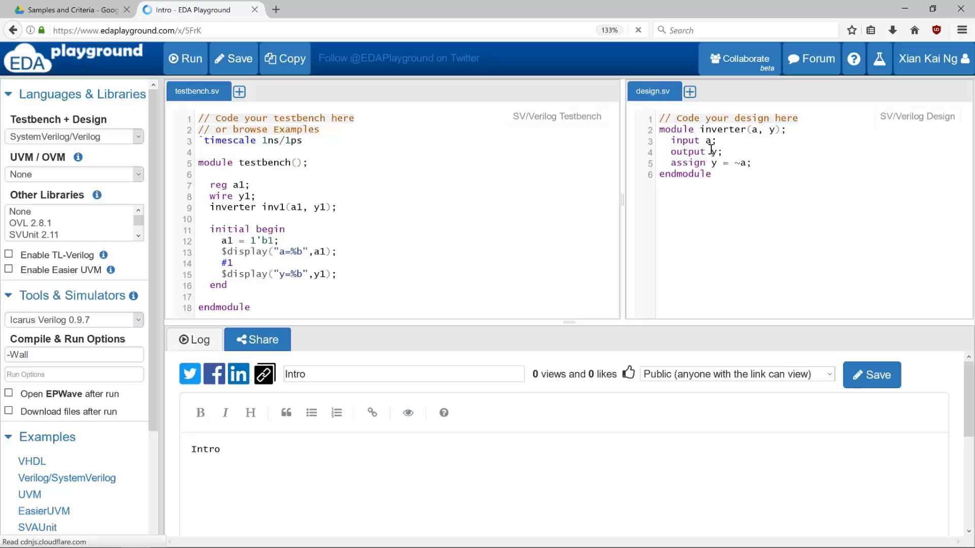
# Step: Find the public 'Intro' playground in My Playgrounds and load it
pyautogui.click(929, 58)
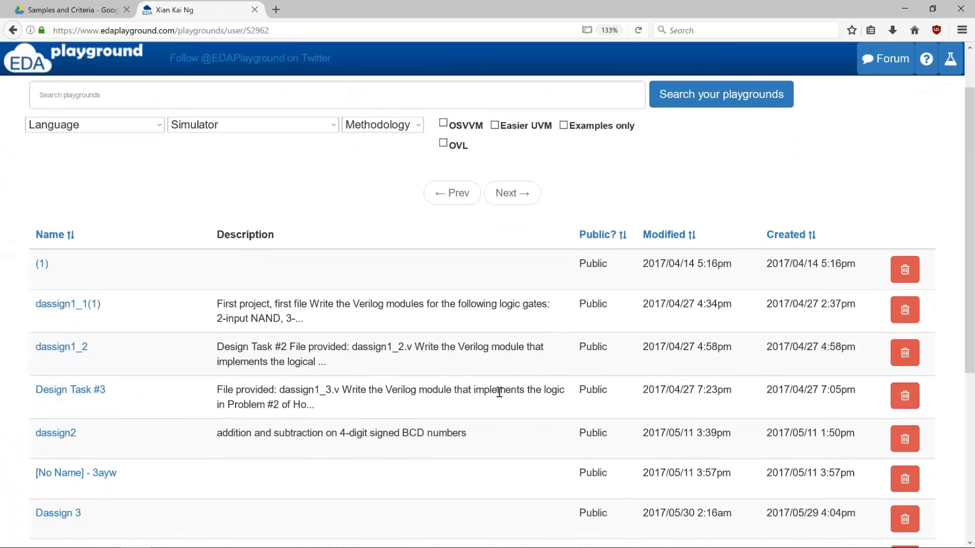
pyautogui.scroll(-3)
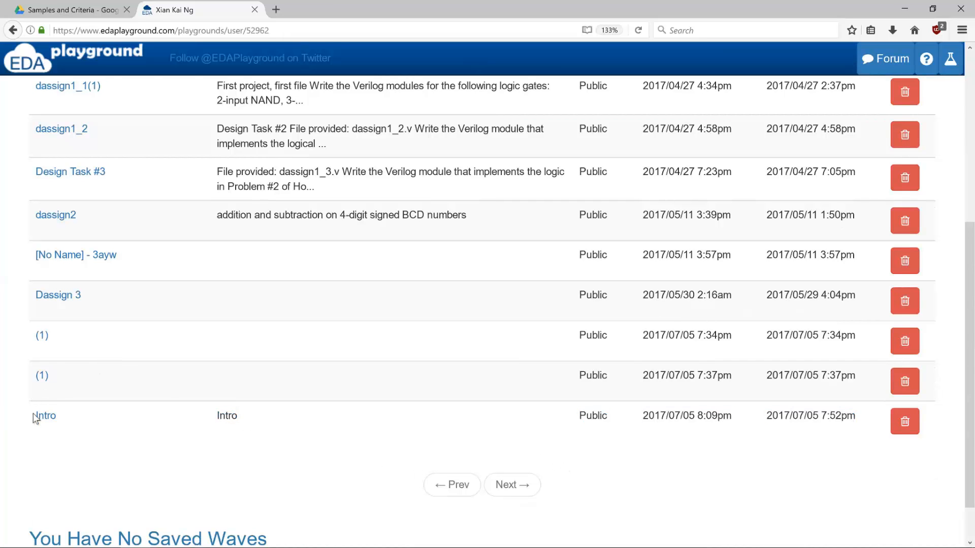
pyautogui.click(43, 415)
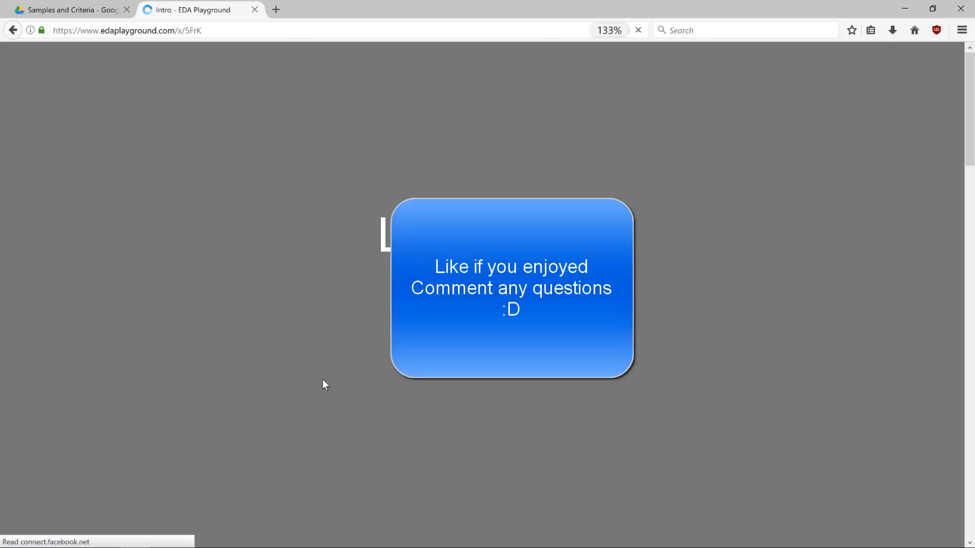